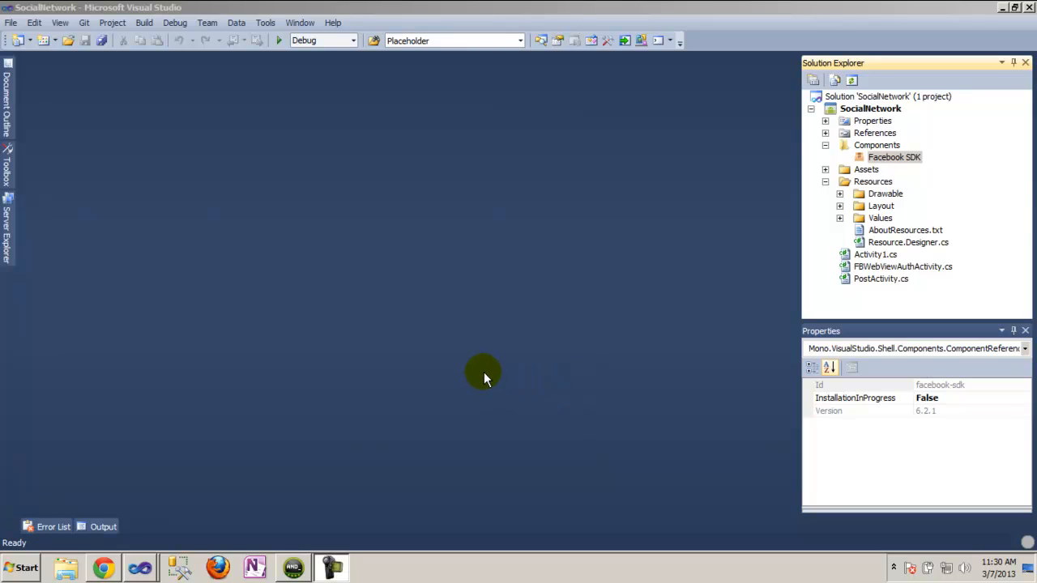
mouse_move(224, 469)
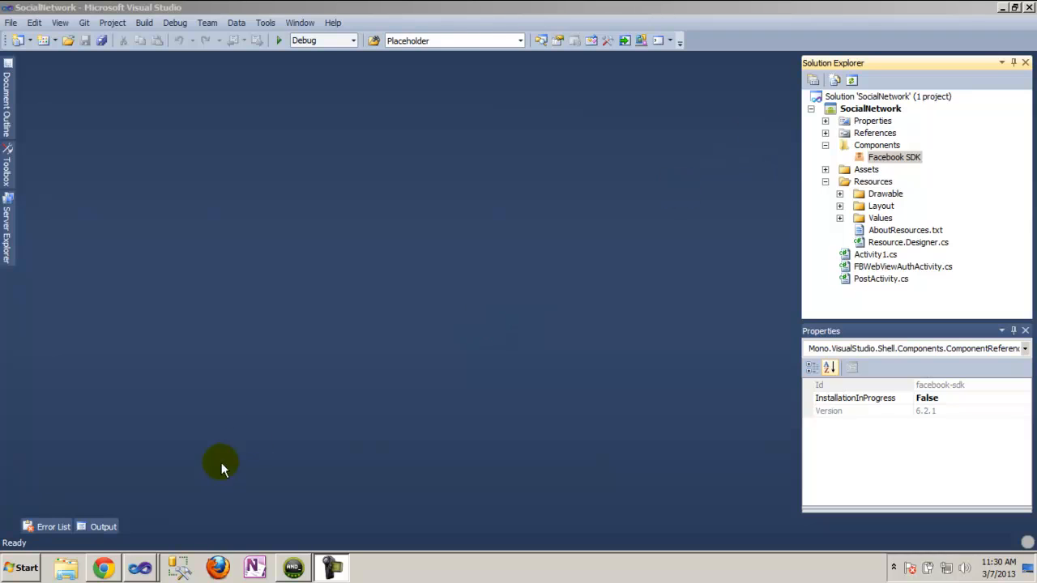
Switch to the Chrome browser showing the xamarin.com/monoforandroid Xamarin.Android page
left_click(104, 567)
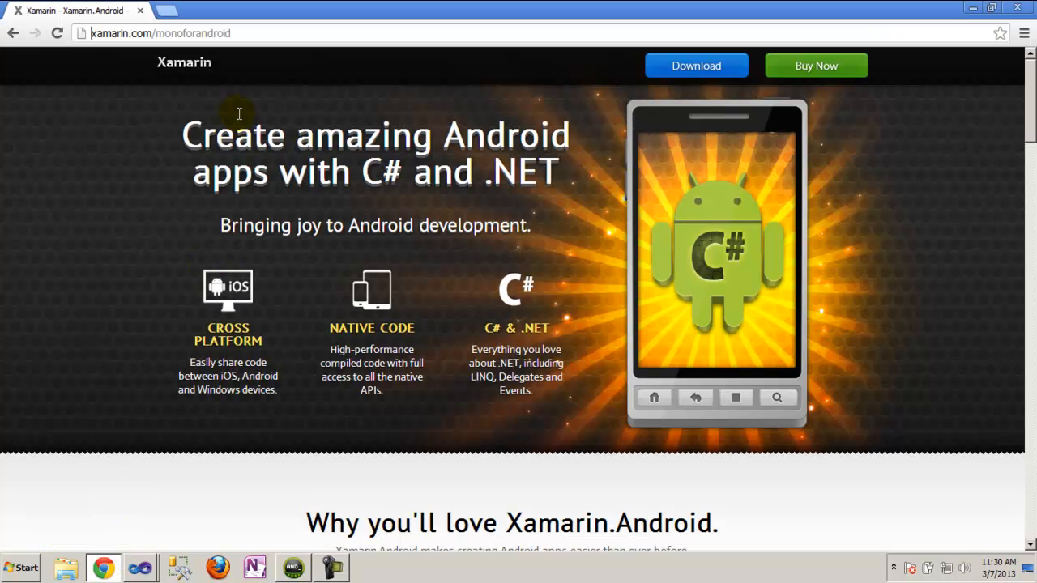
mouse_move(354, 225)
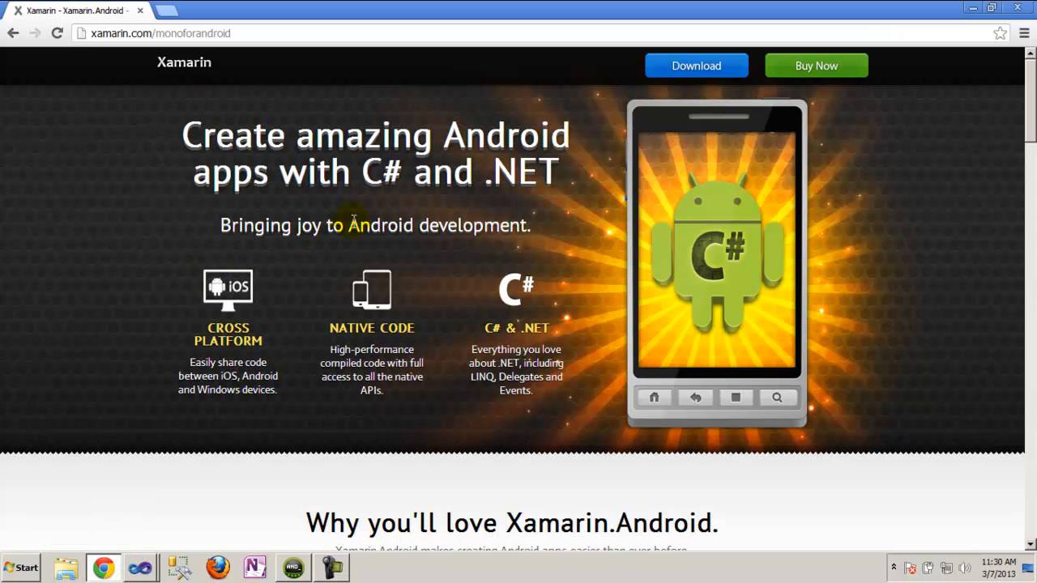
mouse_move(883, 22)
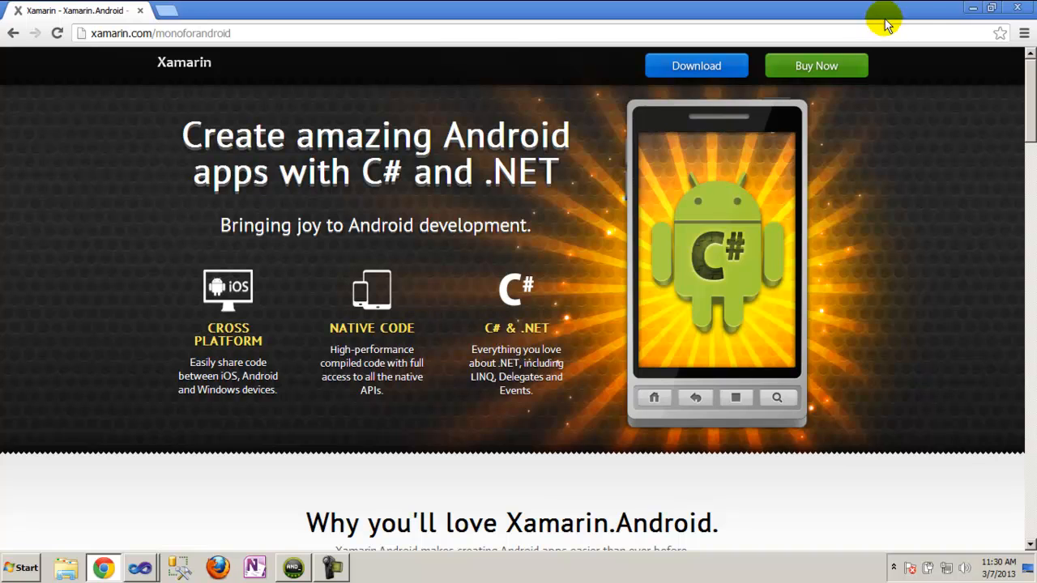
Return to Visual Studio and view the SocialNetwork project's Components details
left_click(140, 567)
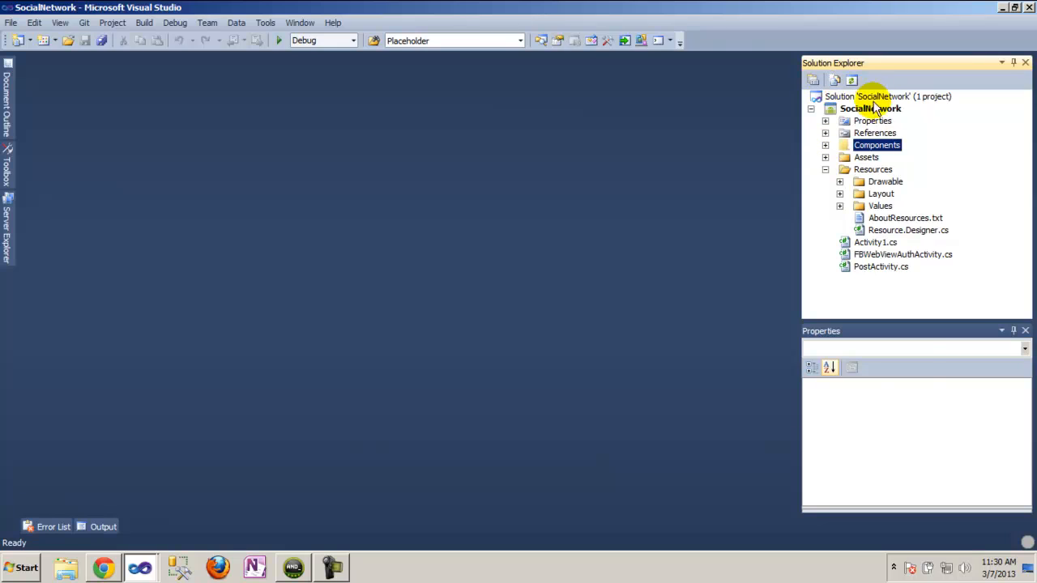
left_click(870, 107)
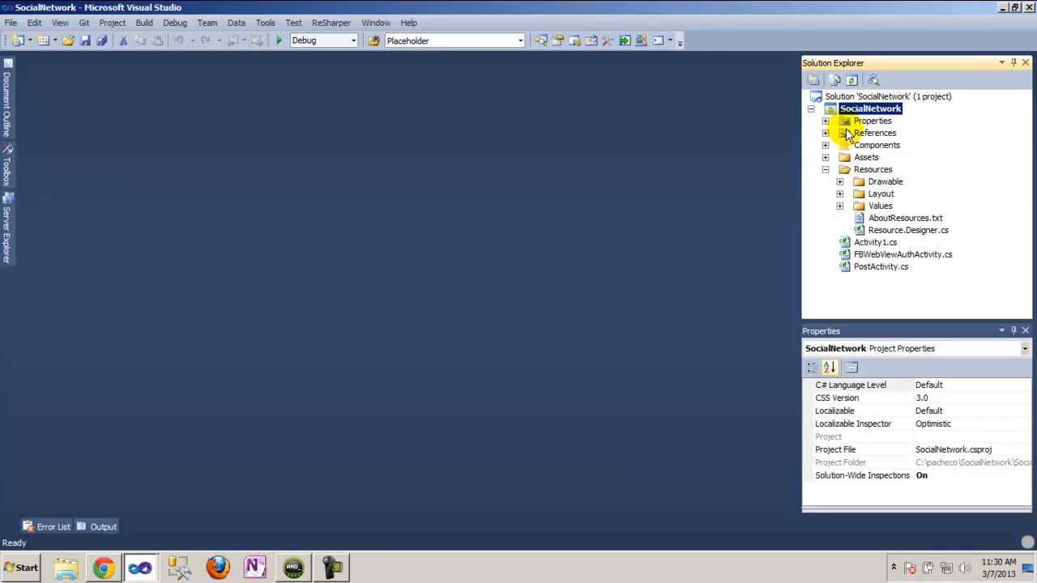
mouse_move(828, 149)
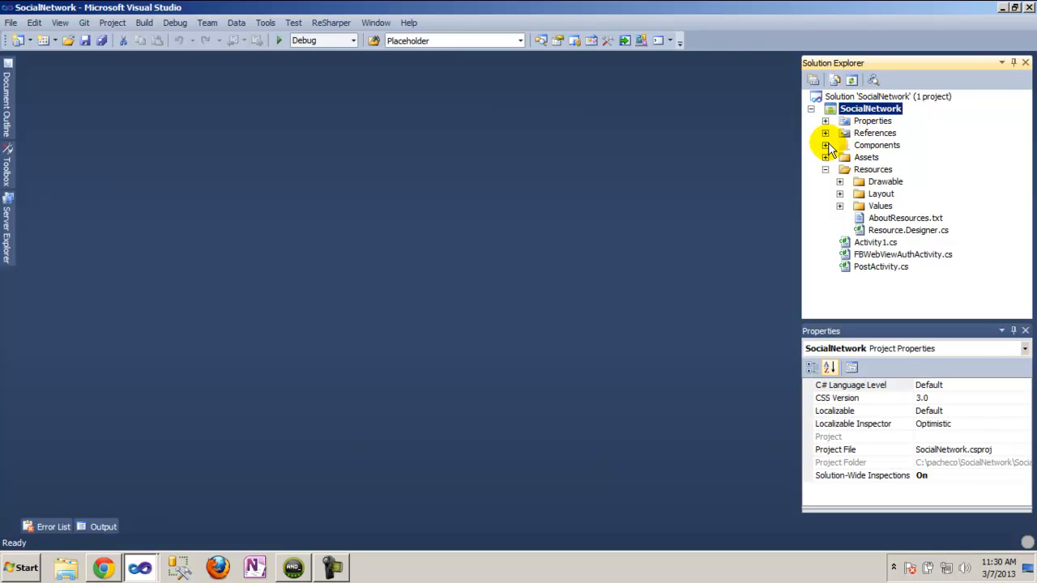
right_click(876, 145)
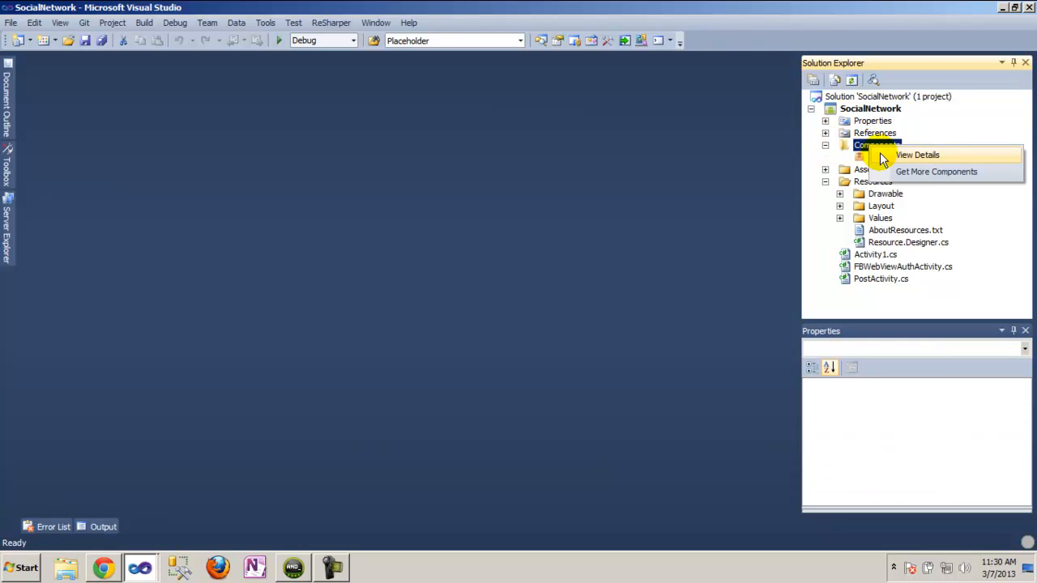
left_click(917, 155)
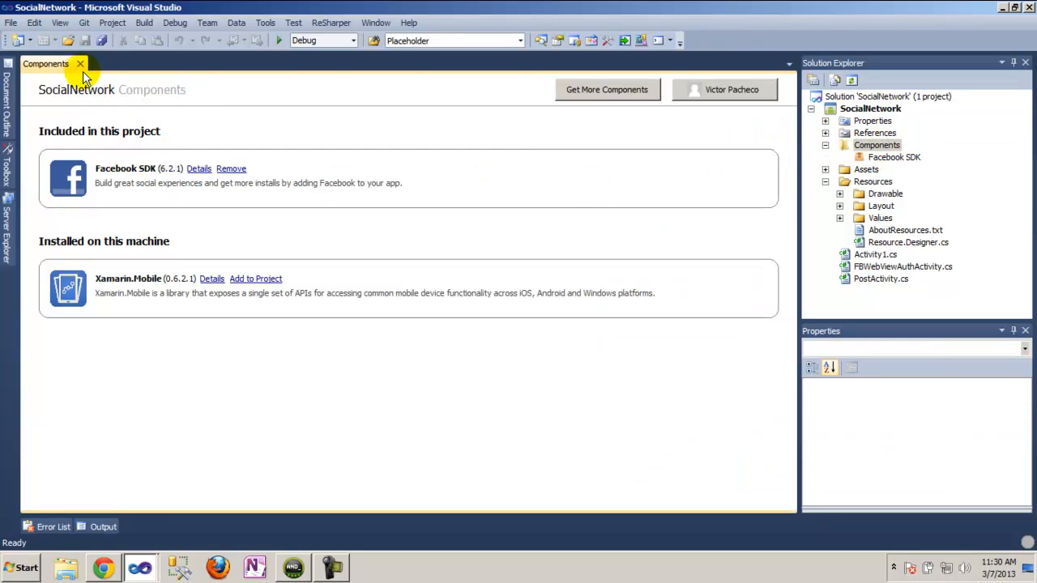
Browse the component store via Get More Components and view the Facebook SDK listing
right_click(876, 144)
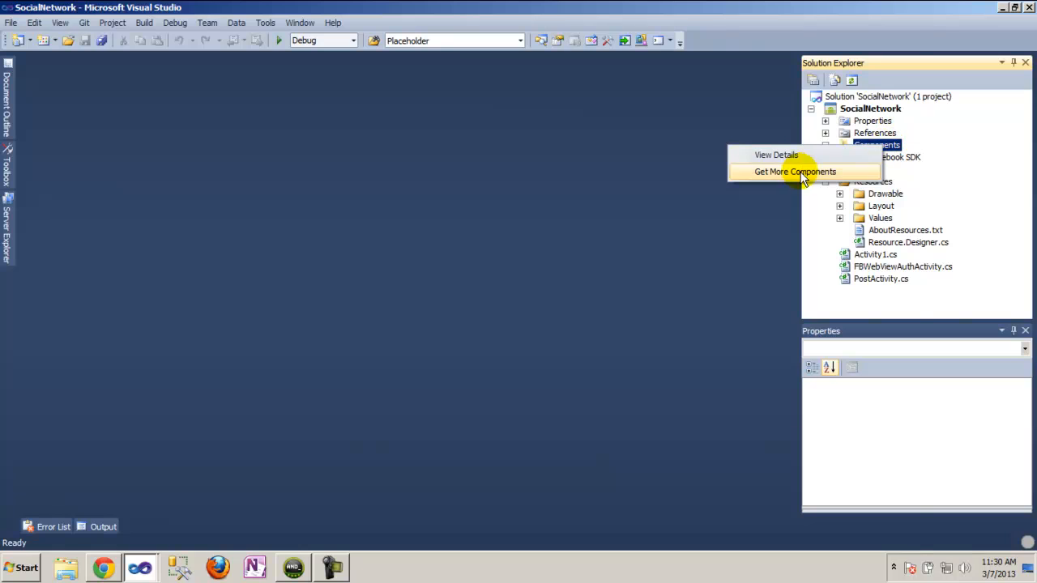
left_click(793, 172)
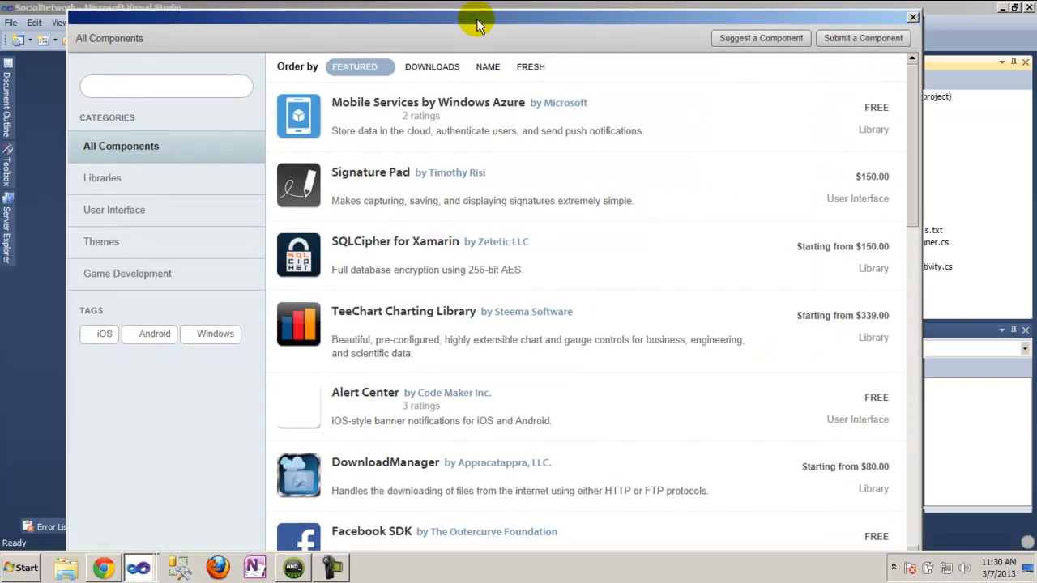
scroll("down", 3)
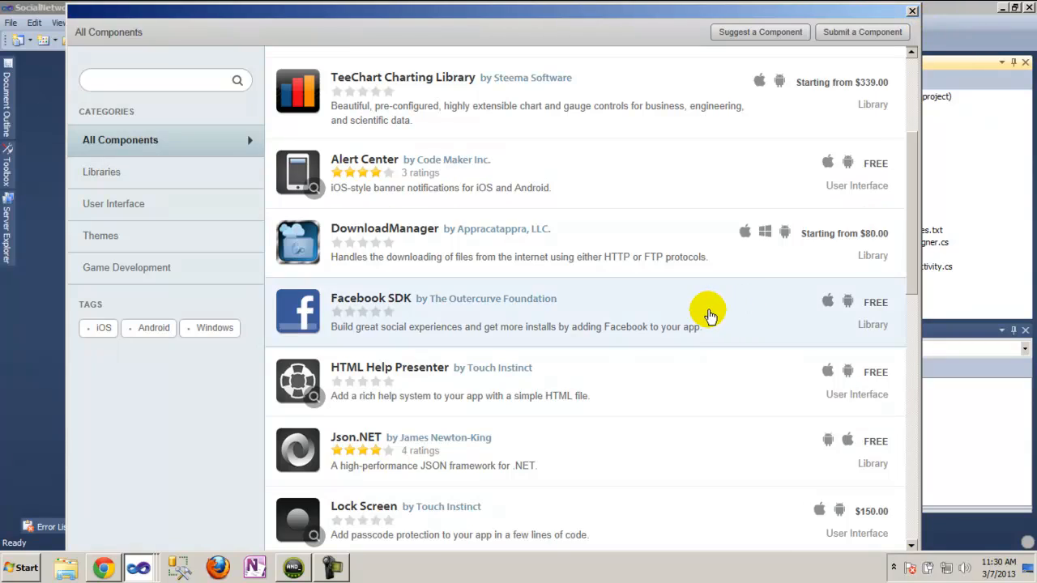
left_click(370, 299)
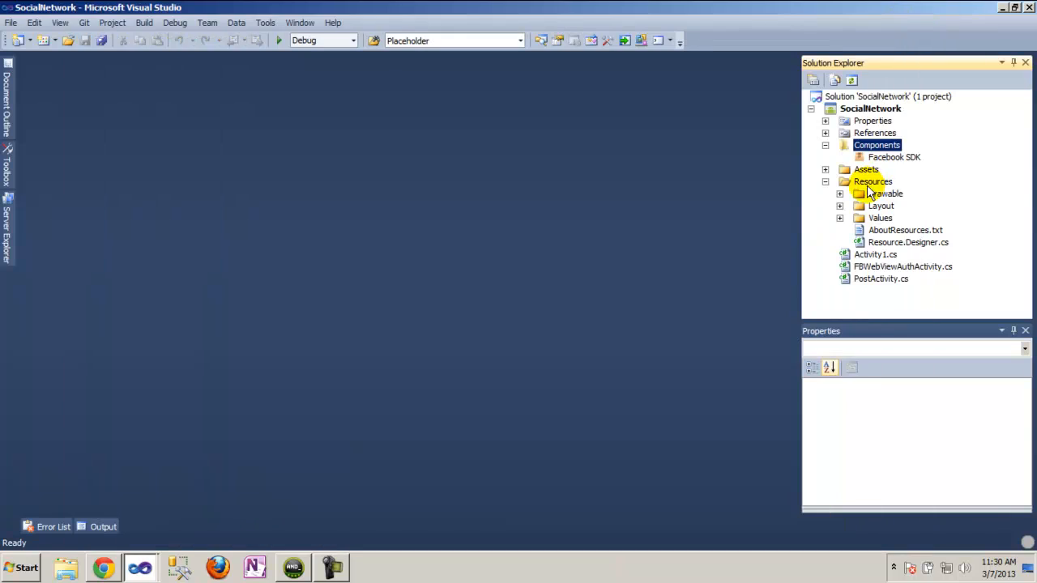
Inspect the Facebook assembly under References for Facebook SDK 6.2.1, then collapse References and Resources
left_click(894, 157)
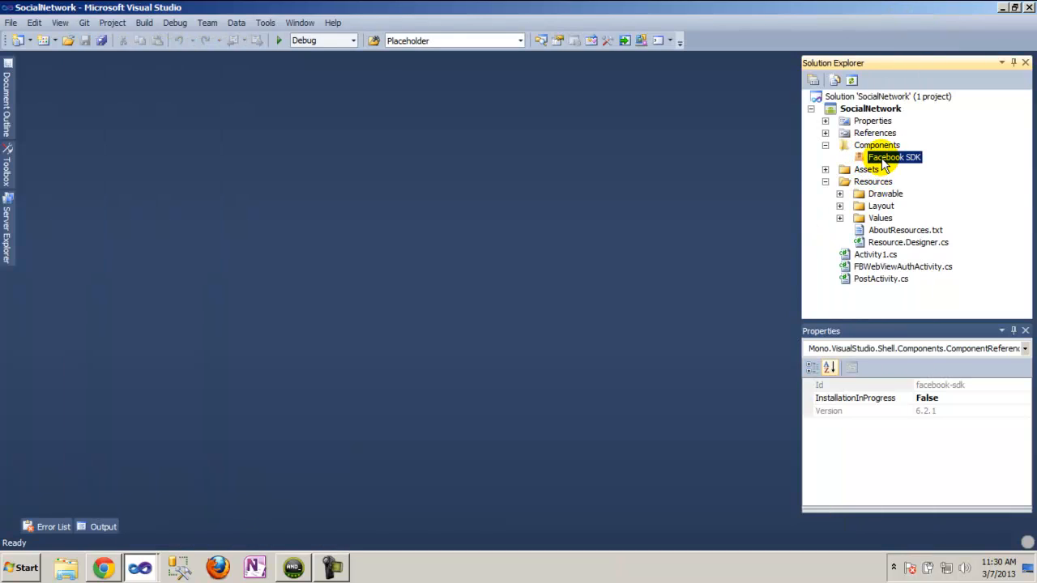
left_click(824, 133)
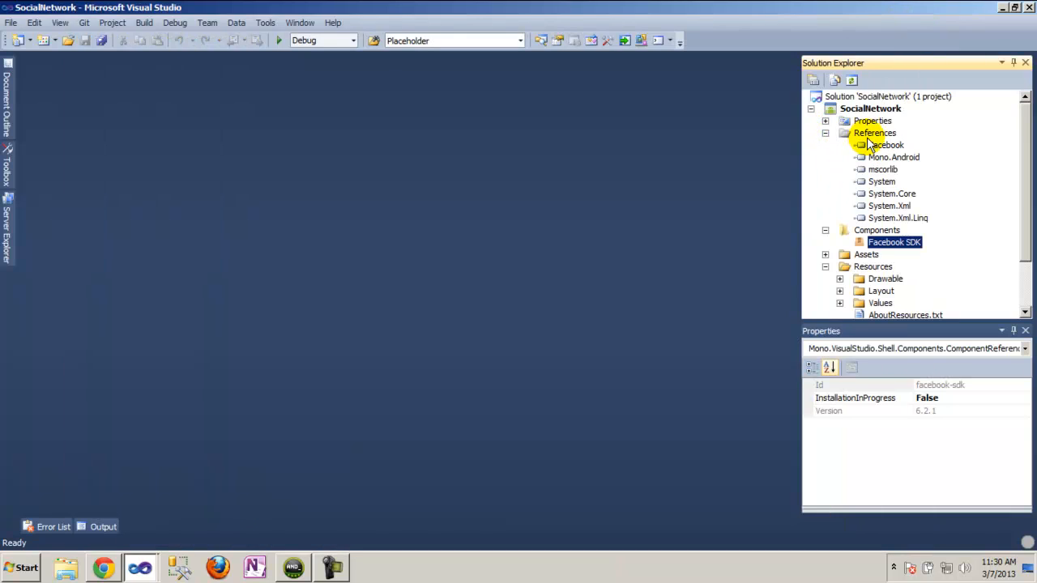
left_click(885, 144)
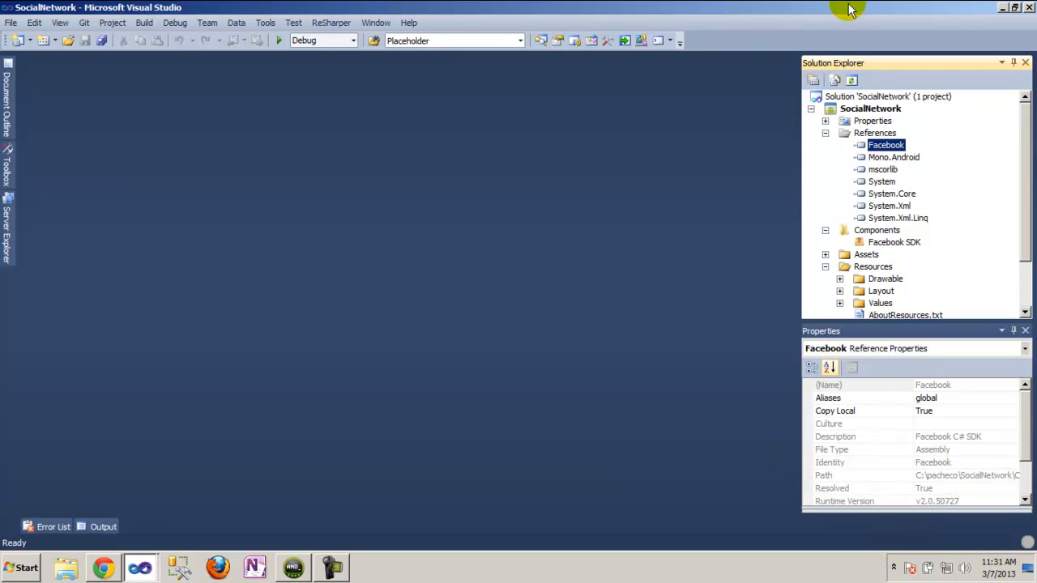
left_click(894, 158)
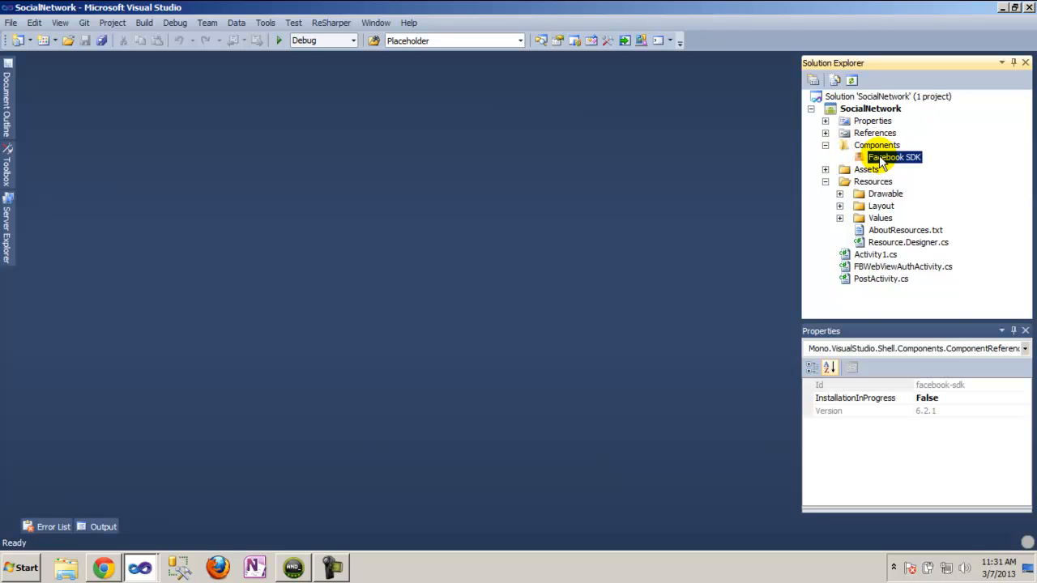
left_click(826, 181)
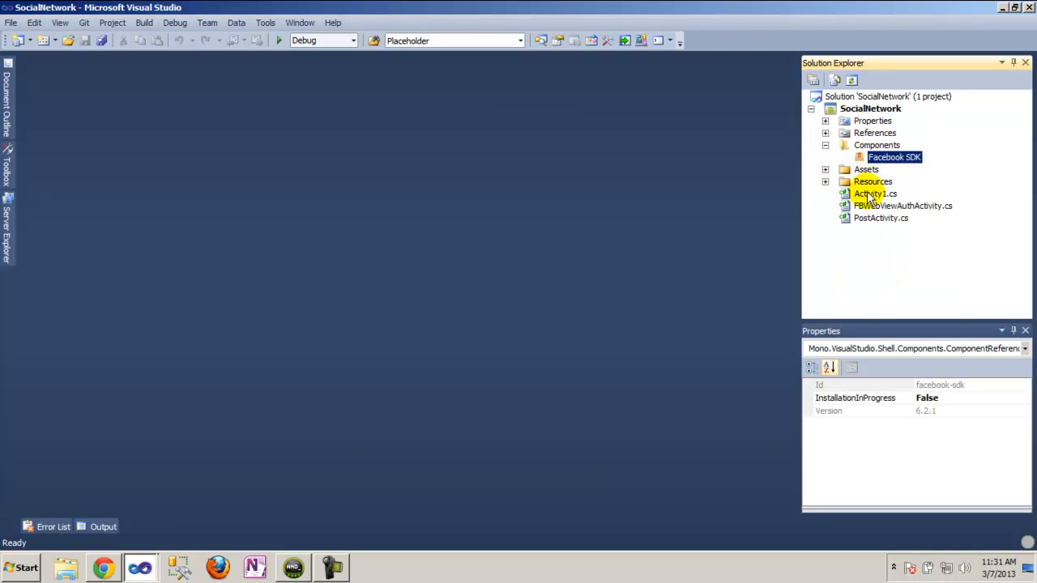
View the Facebook SDK 6.2.1 details page and its Samples list of iOS and Android projects
right_click(894, 157)
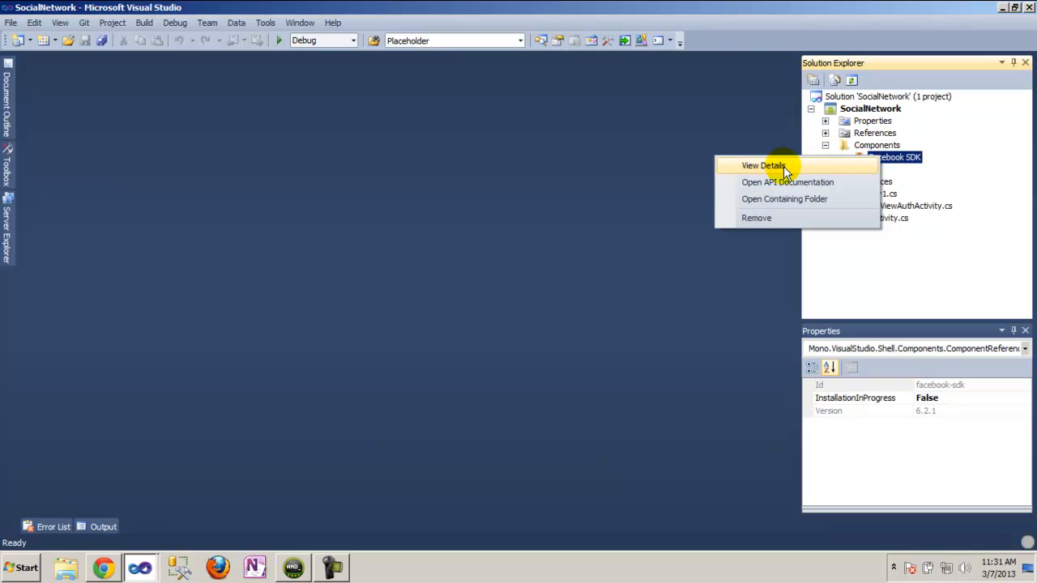
left_click(761, 165)
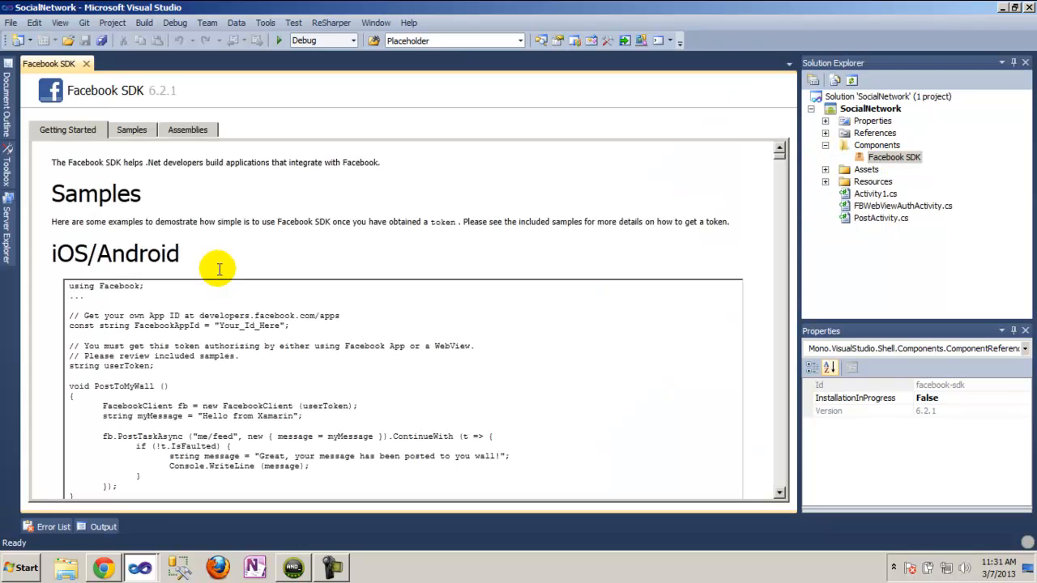
mouse_move(130, 347)
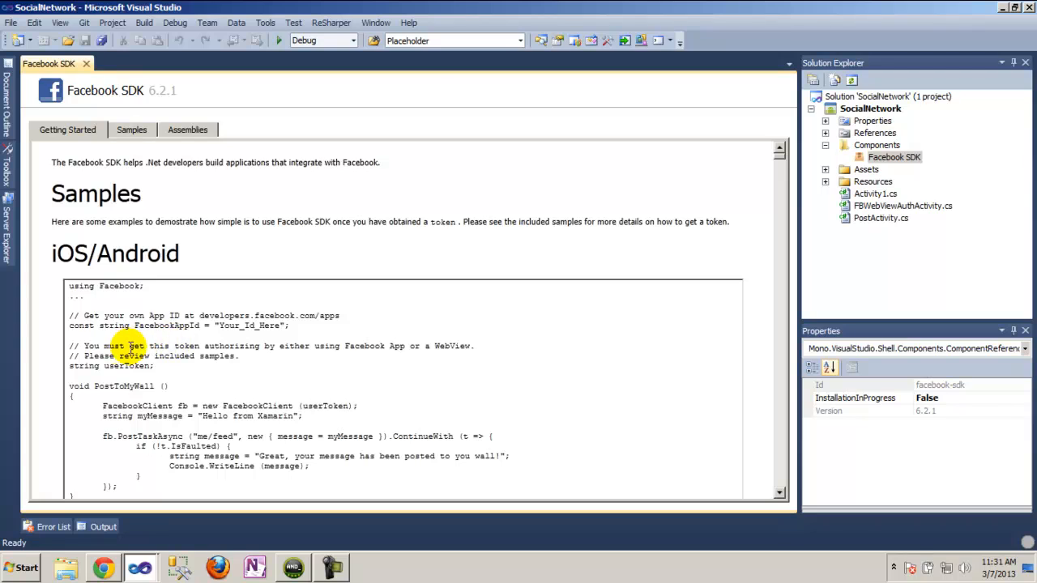
mouse_move(131, 129)
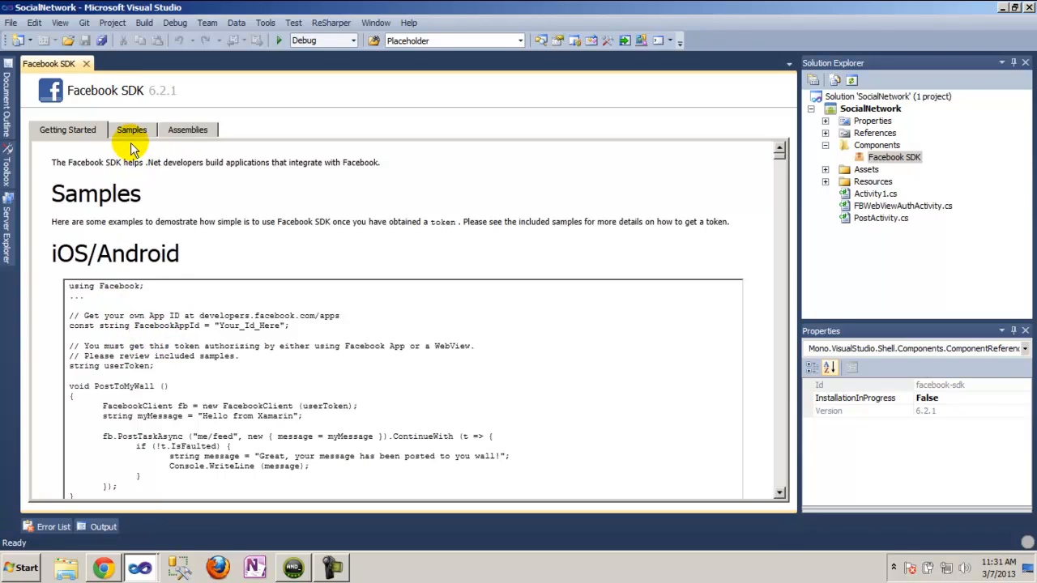
left_click(132, 129)
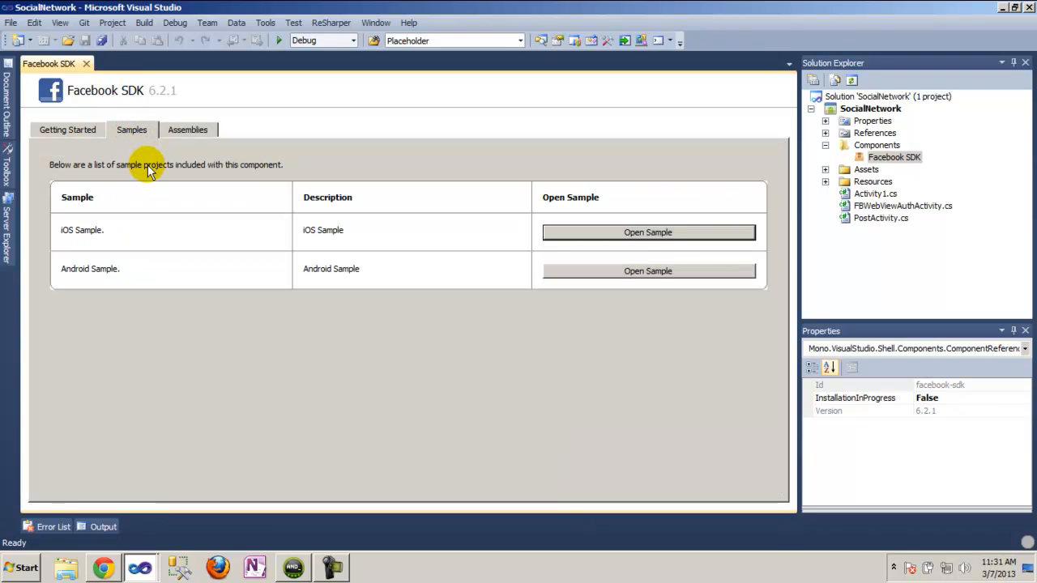
mouse_move(428, 279)
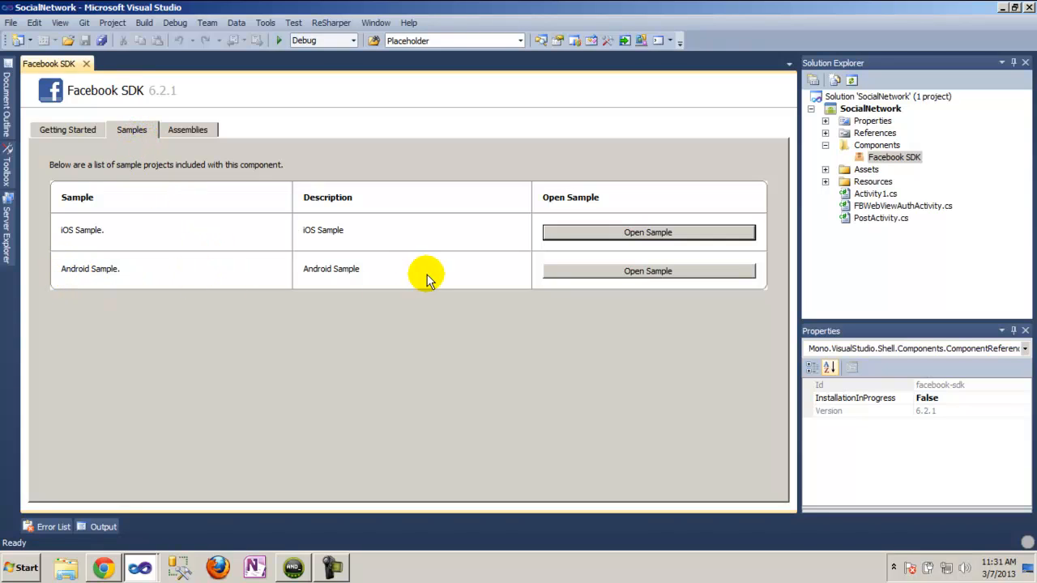
mouse_move(672, 272)
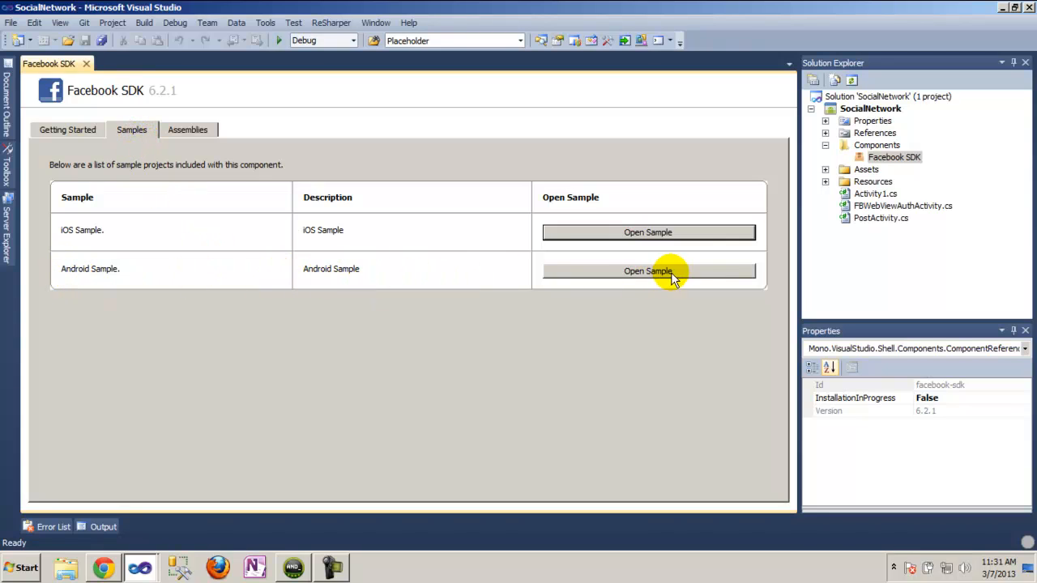
mouse_move(138, 567)
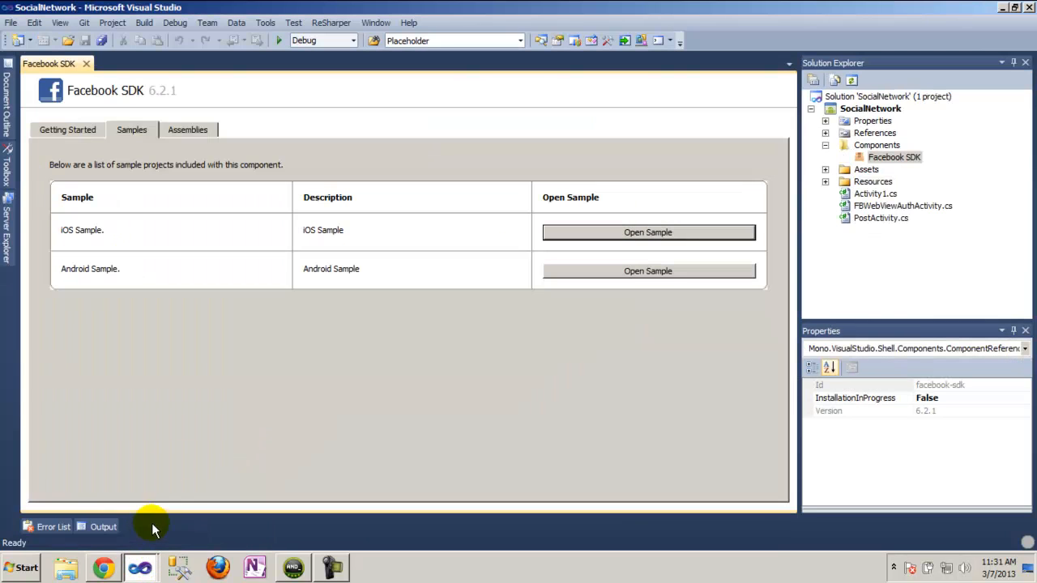
Switch to the opened Android sample window and select the FacebookSample.Android project in Solution Explorer
left_click(870, 107)
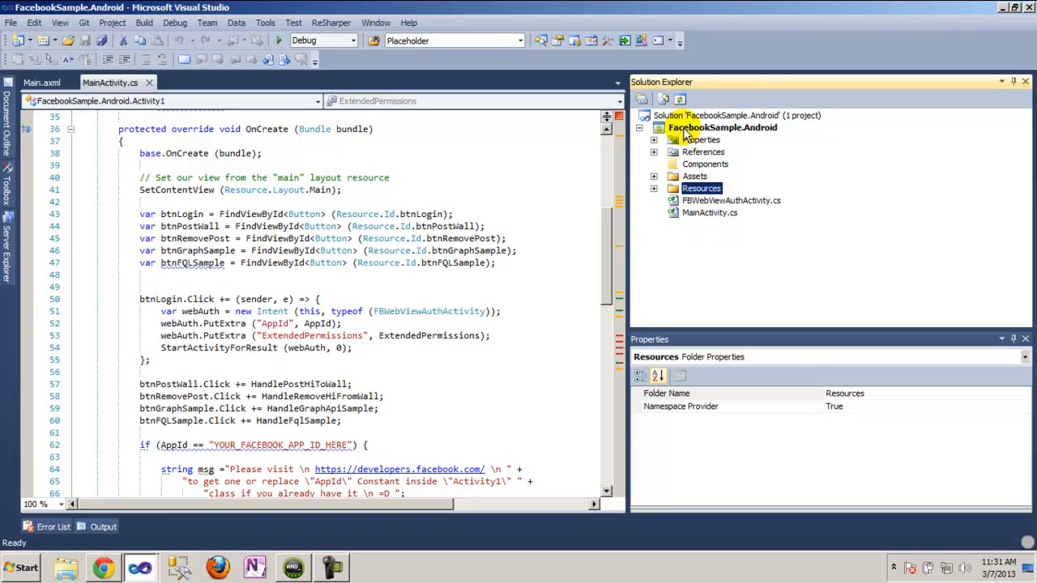
left_click(721, 127)
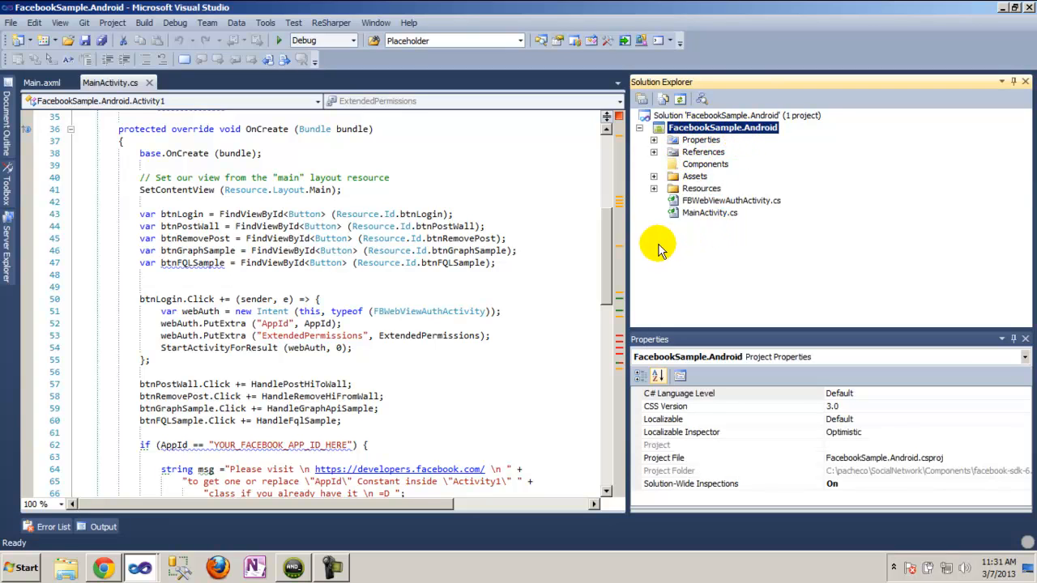
left_click(42, 81)
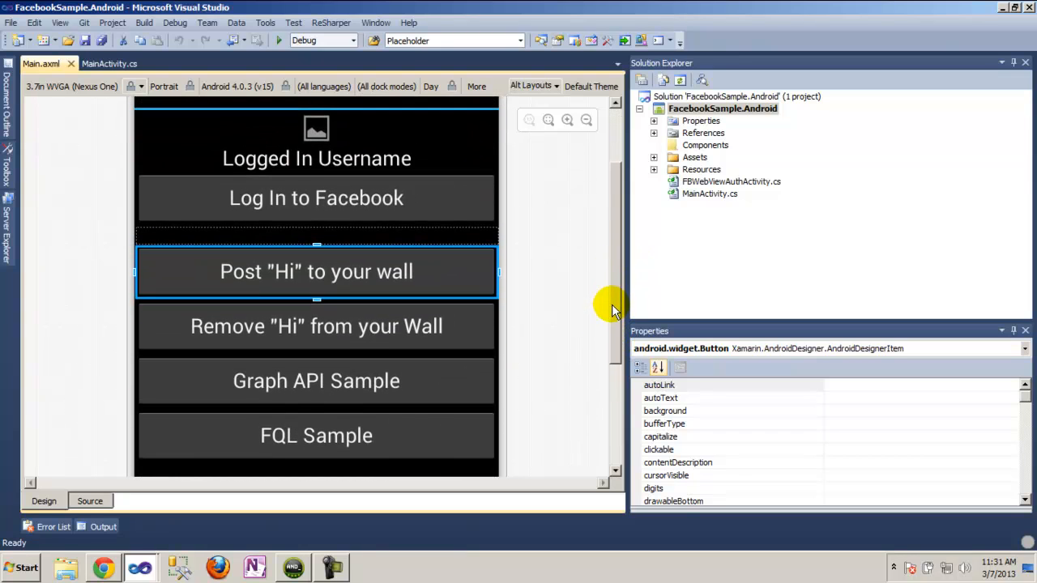
mouse_move(453, 207)
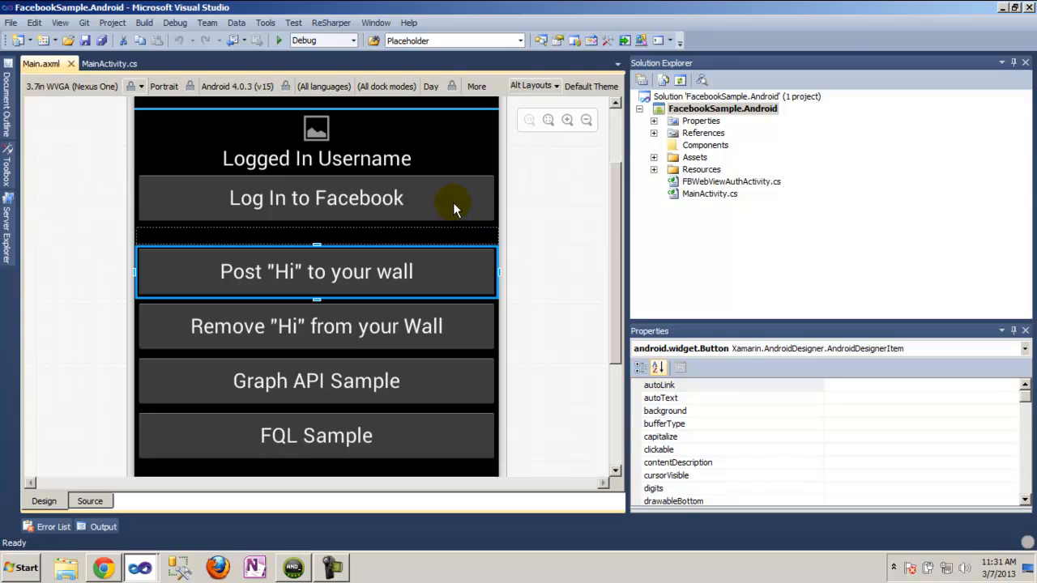
left_click(315, 198)
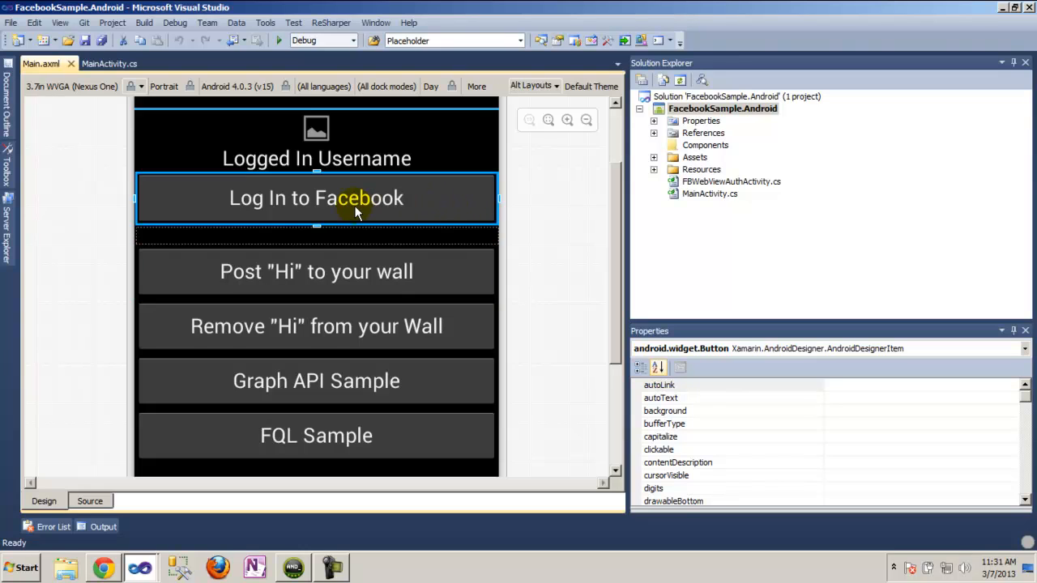
mouse_move(356, 209)
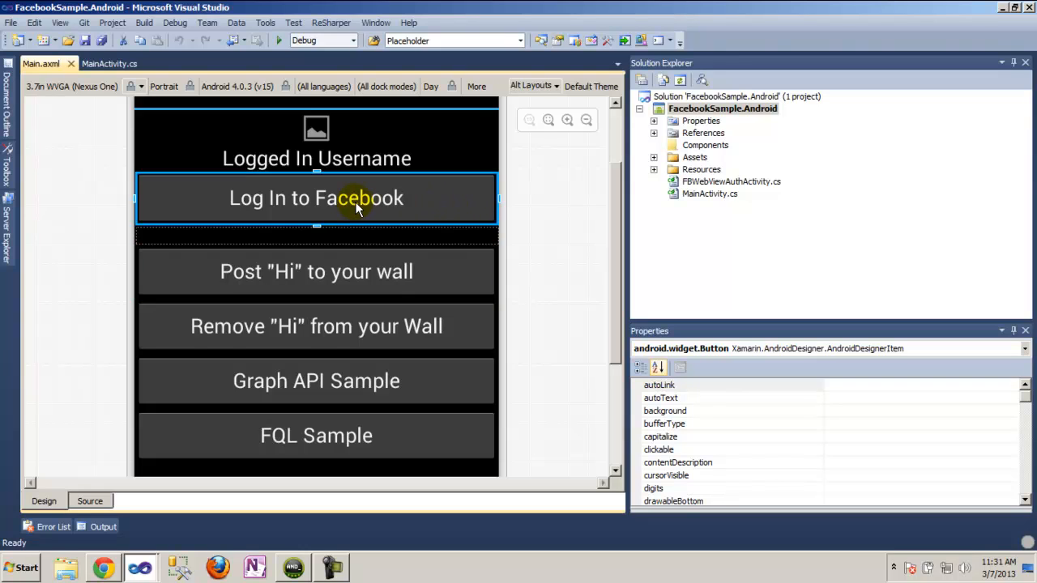
mouse_move(348, 282)
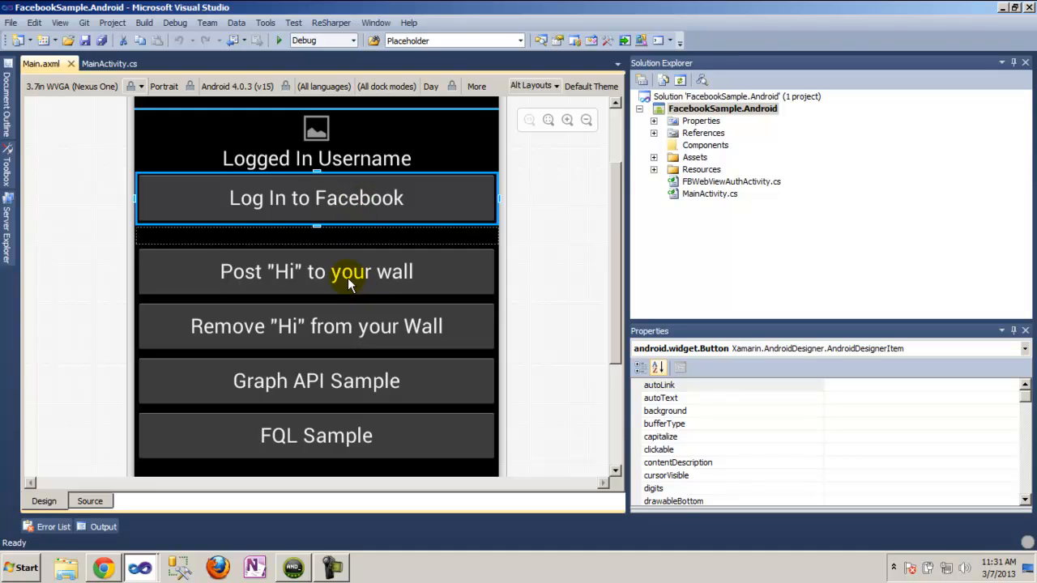
mouse_move(325, 284)
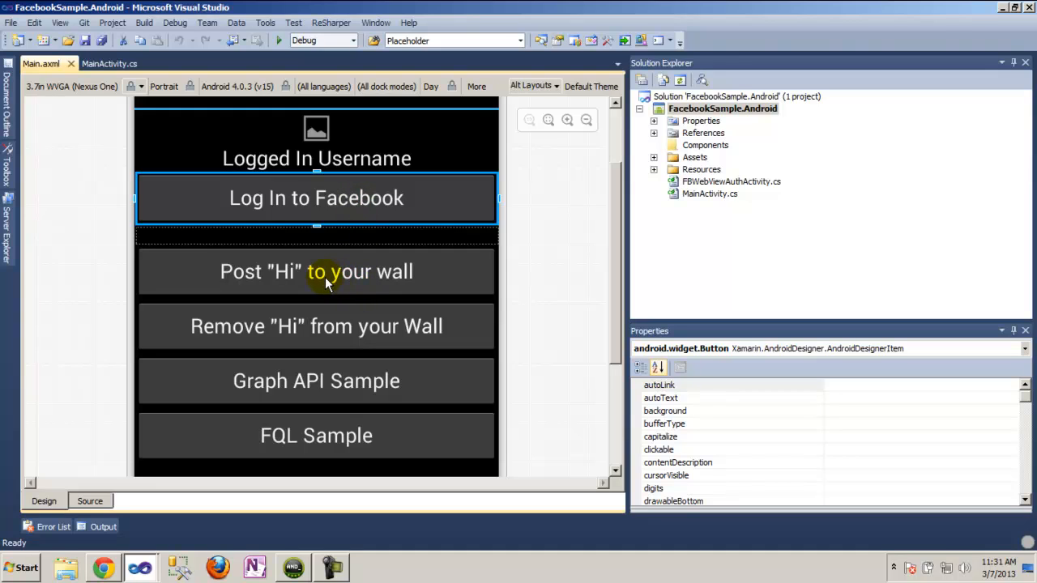
mouse_move(291, 208)
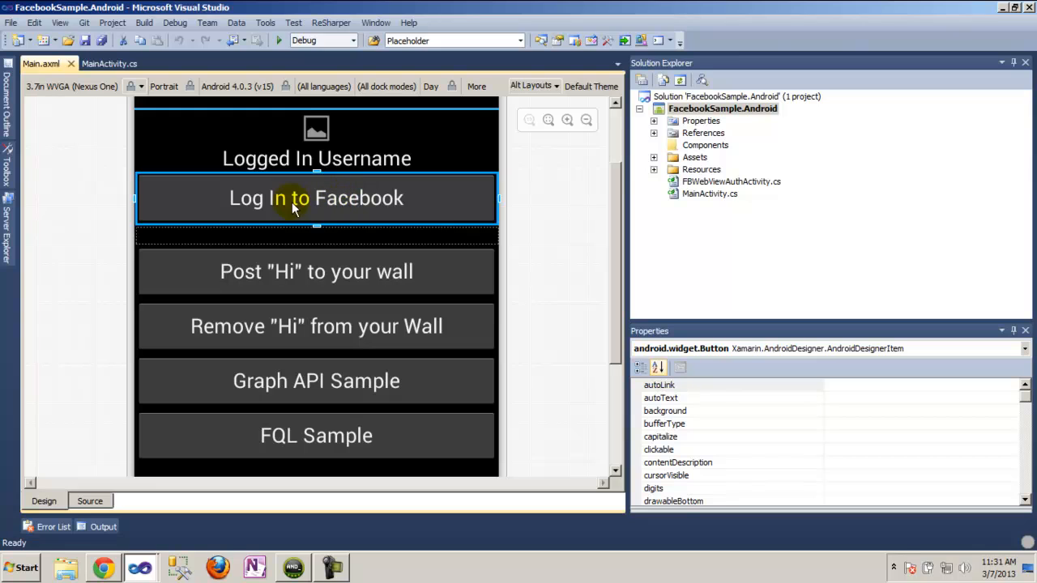
mouse_move(382, 204)
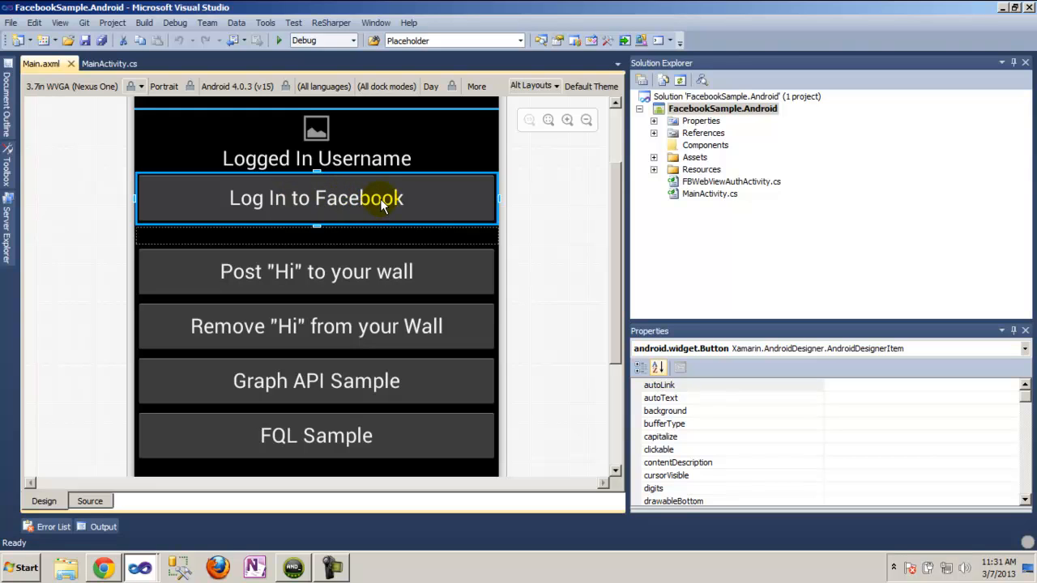
mouse_move(324, 217)
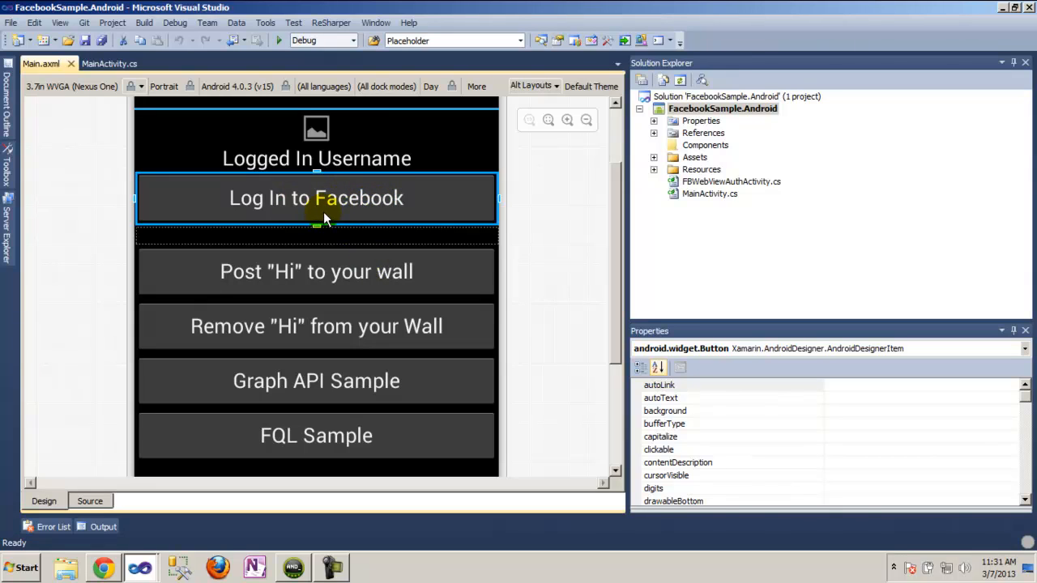
mouse_move(272, 207)
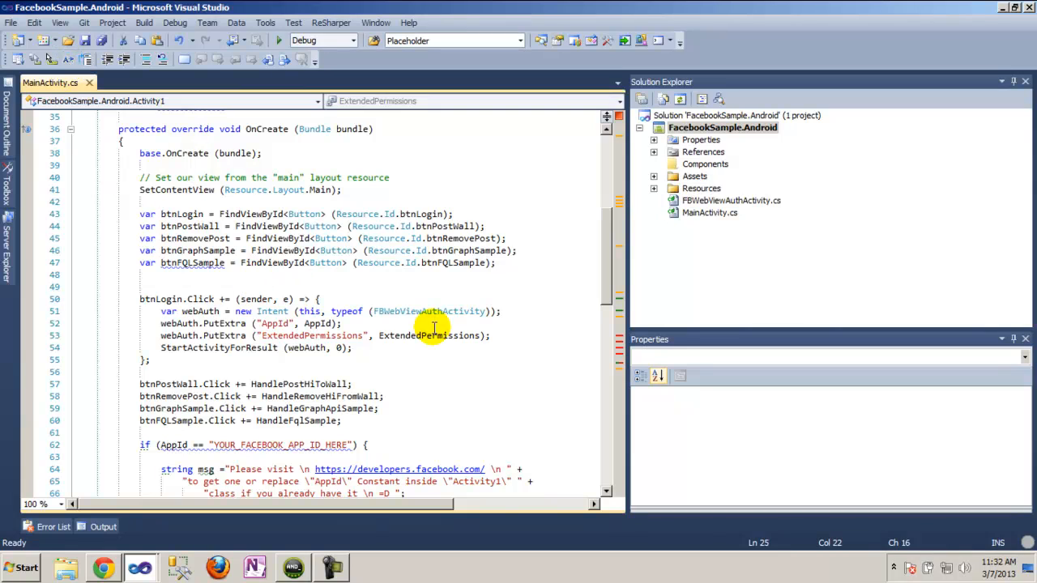
mouse_move(628, 281)
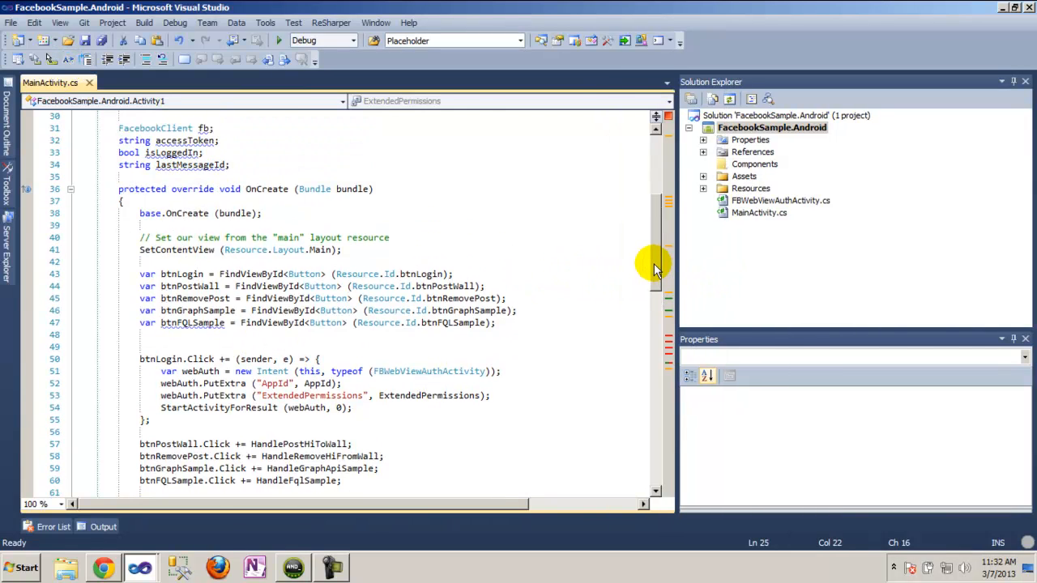
Review MainActivity.cs's AppId placeholder and the handler lines that launch the Facebook web login
scroll("up", 3)
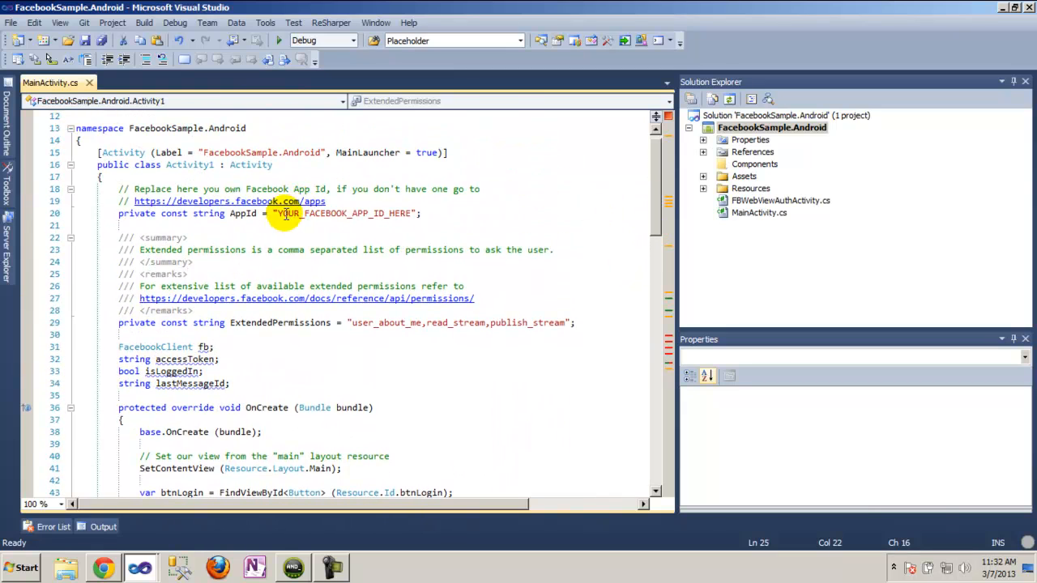
double_click(343, 213)
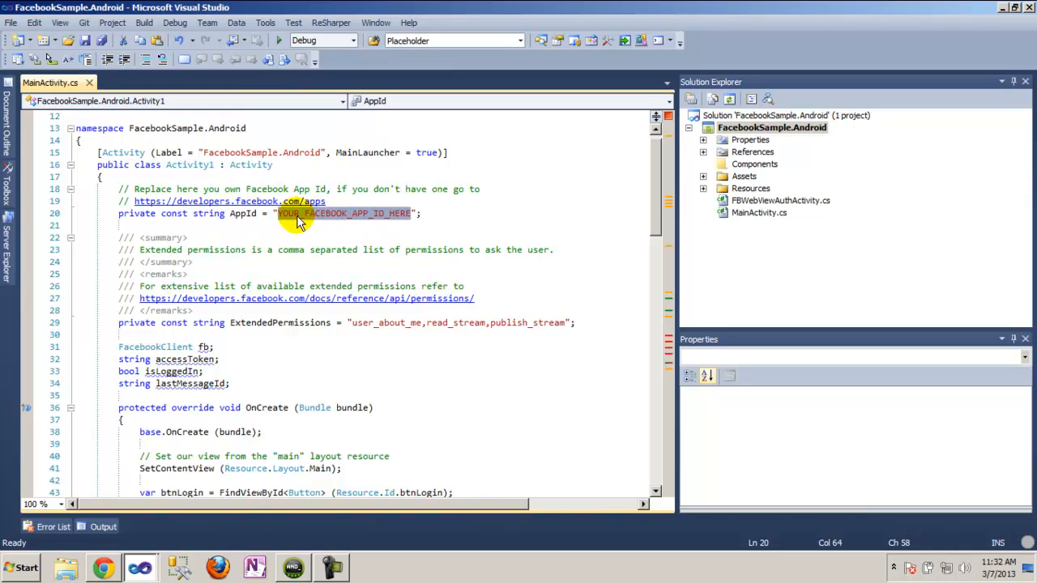
mouse_move(359, 219)
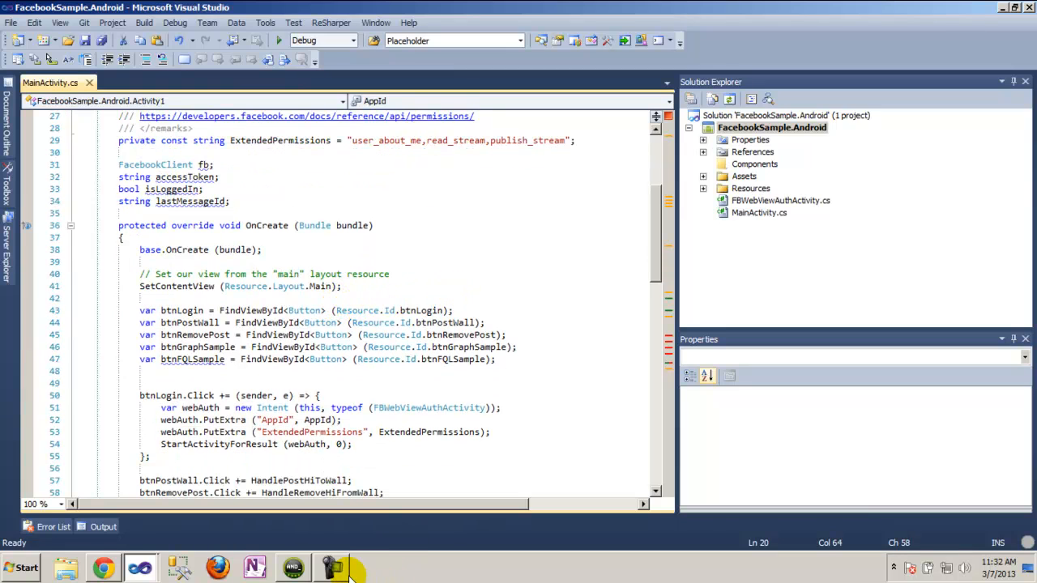
mouse_move(450, 379)
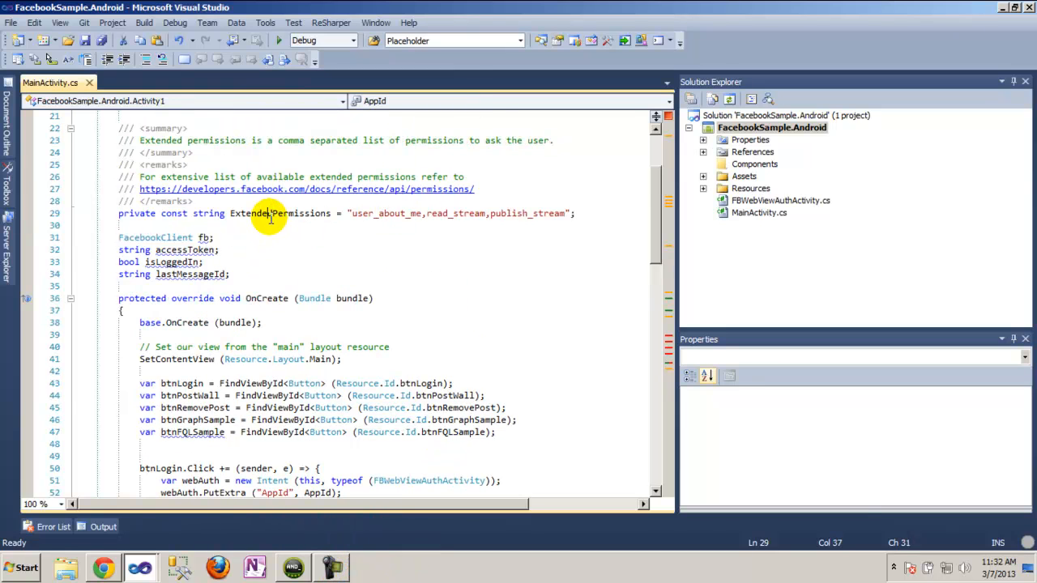
scroll("down", 3)
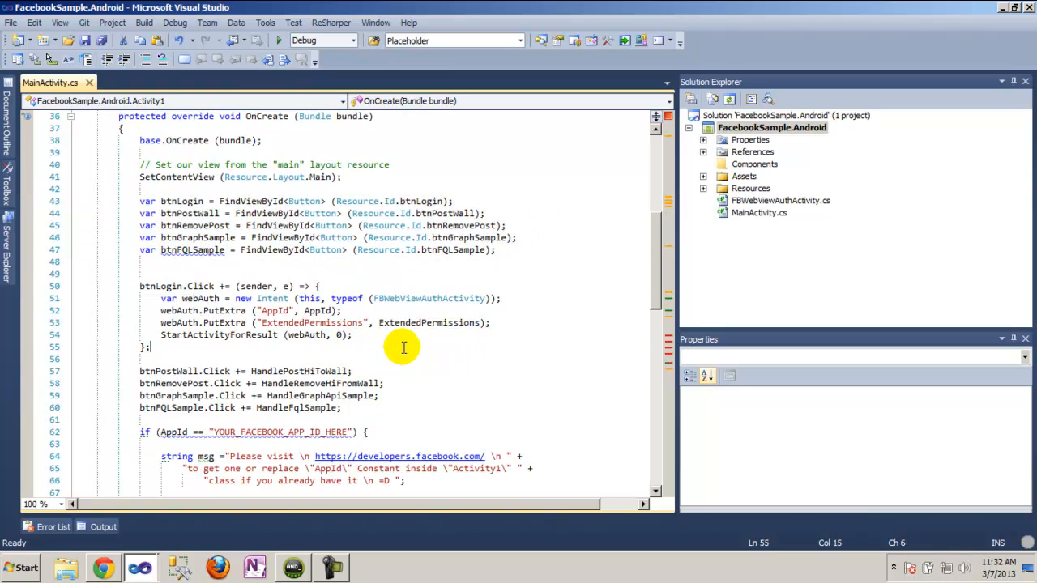
scroll("down", 3)
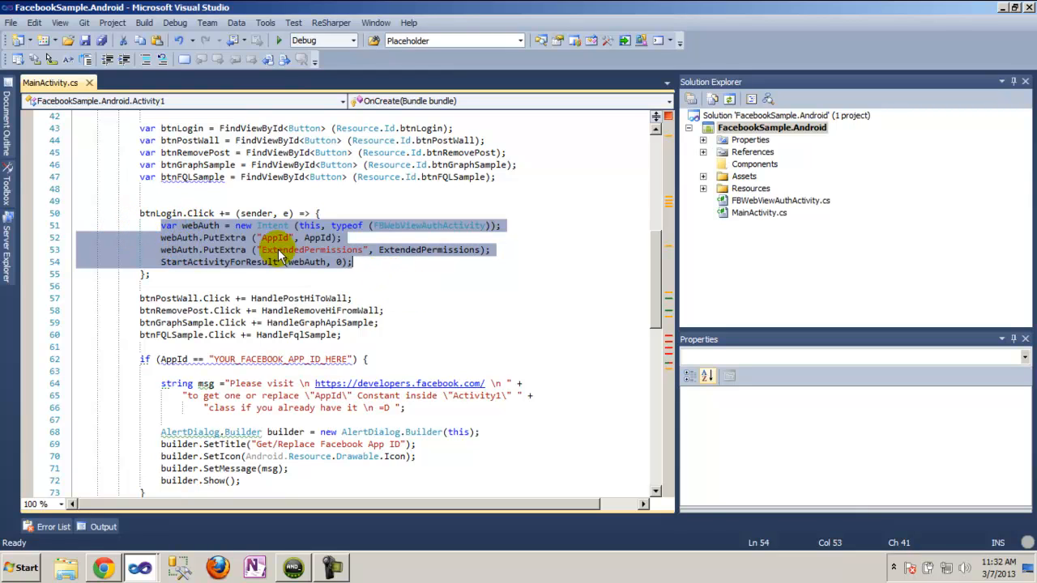
left_click(781, 201)
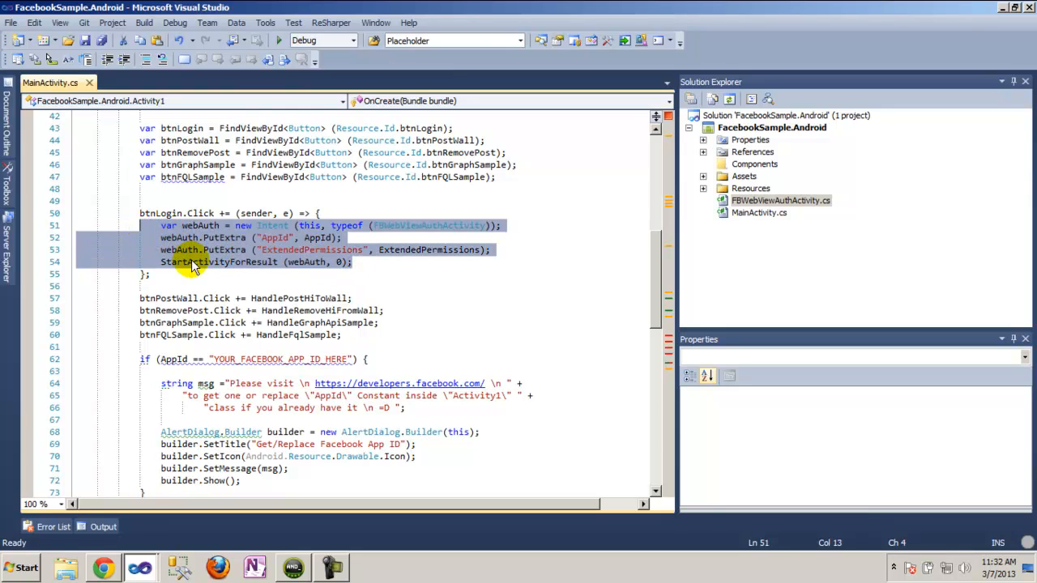
mouse_move(703, 185)
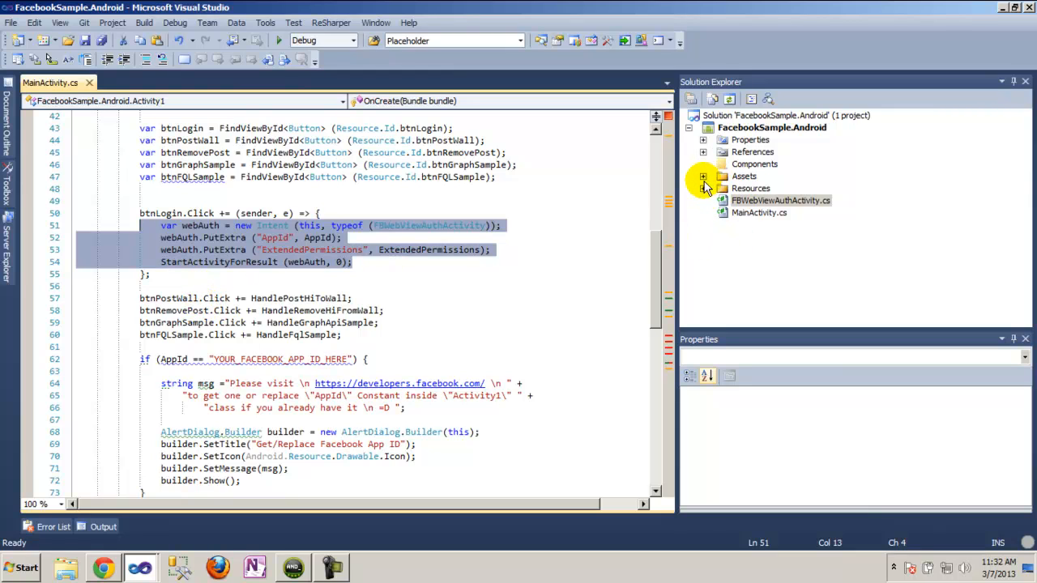
Expand the project's Resources folder in Solution Explorer
left_click(704, 188)
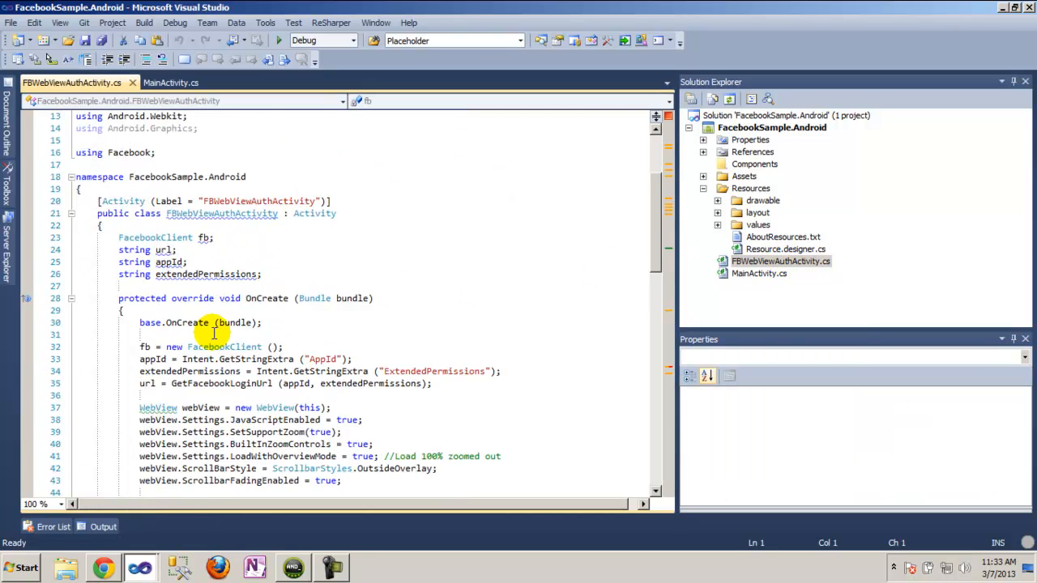
scroll("down", 3)
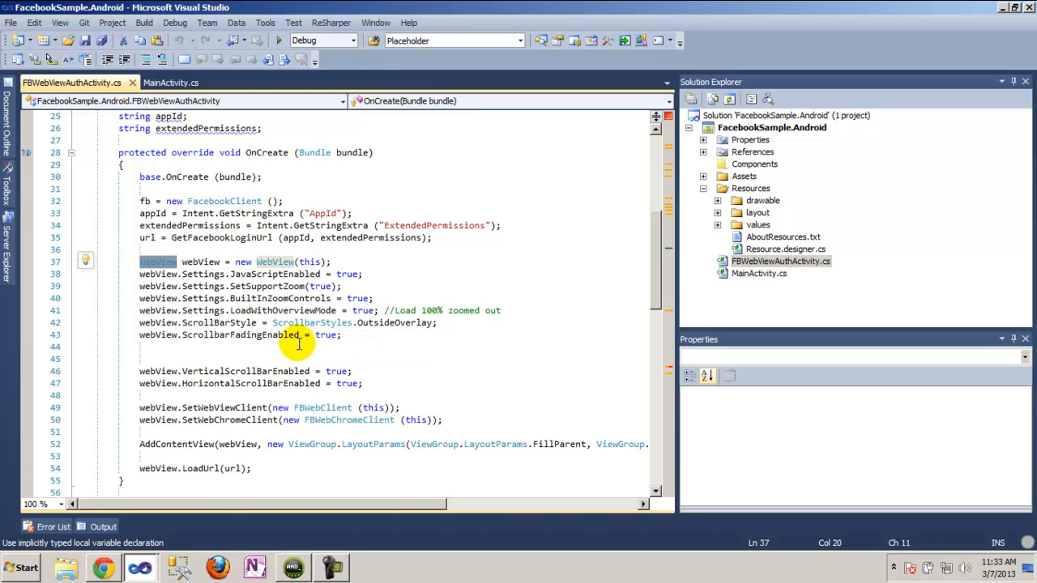
scroll("down", 3)
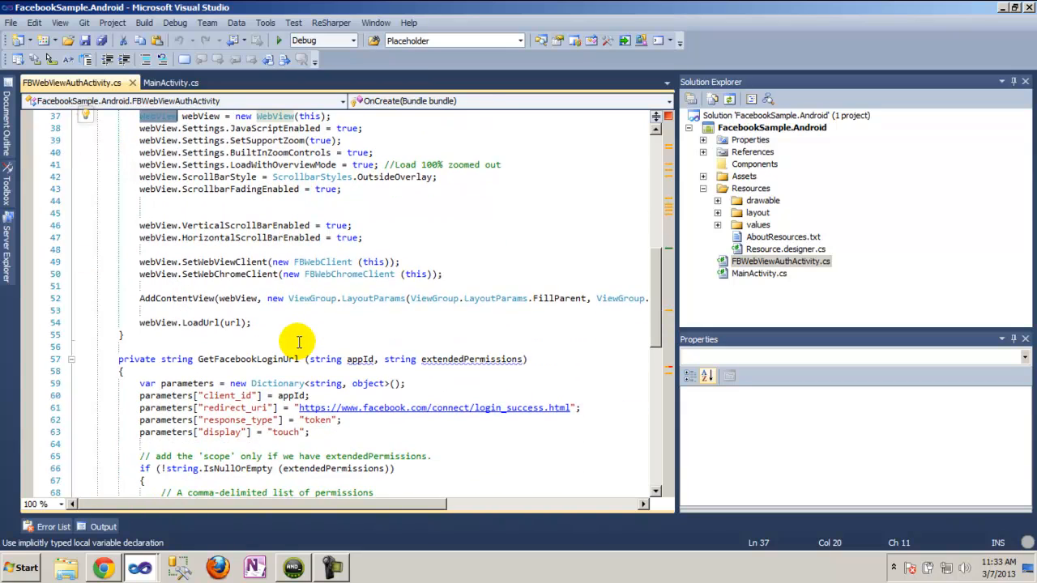
scroll("down", 3)
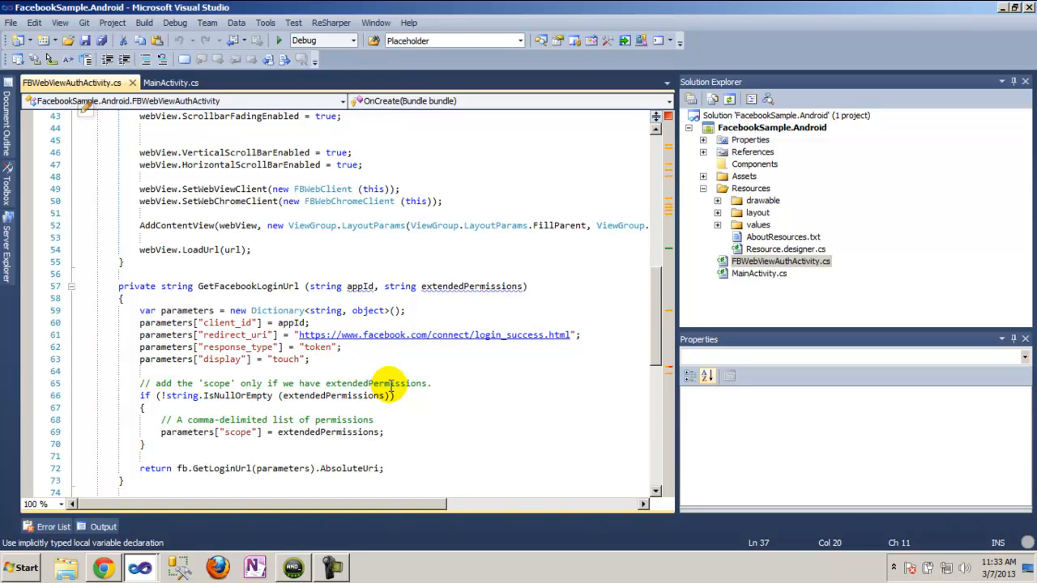
mouse_move(279, 359)
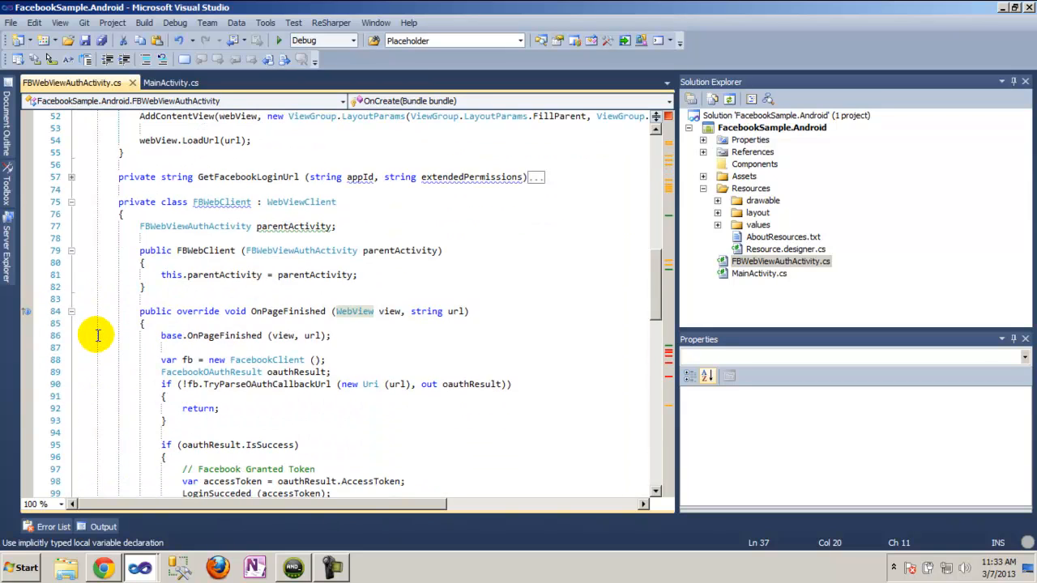
scroll("down", 3)
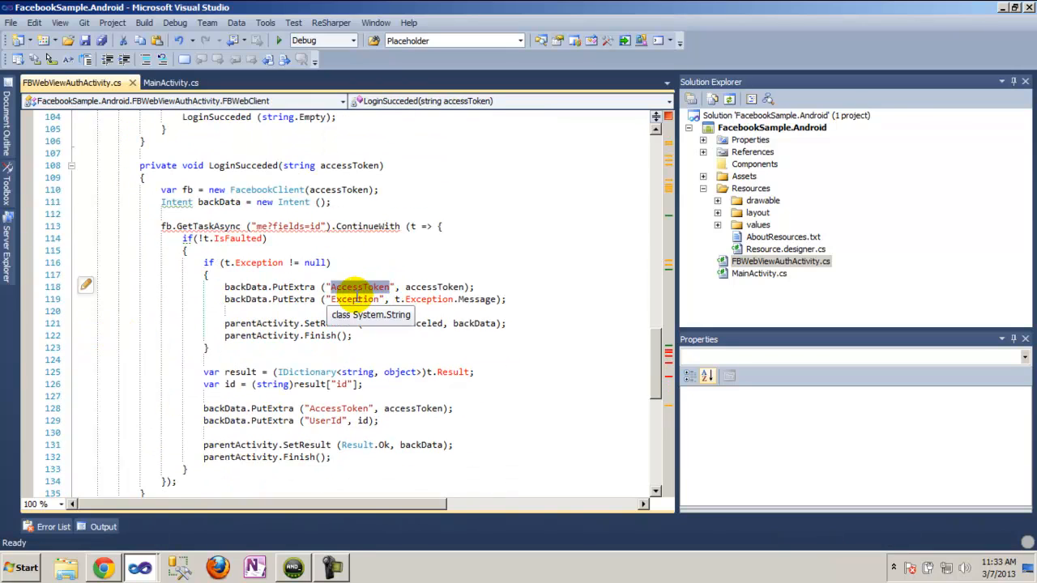
mouse_move(355, 381)
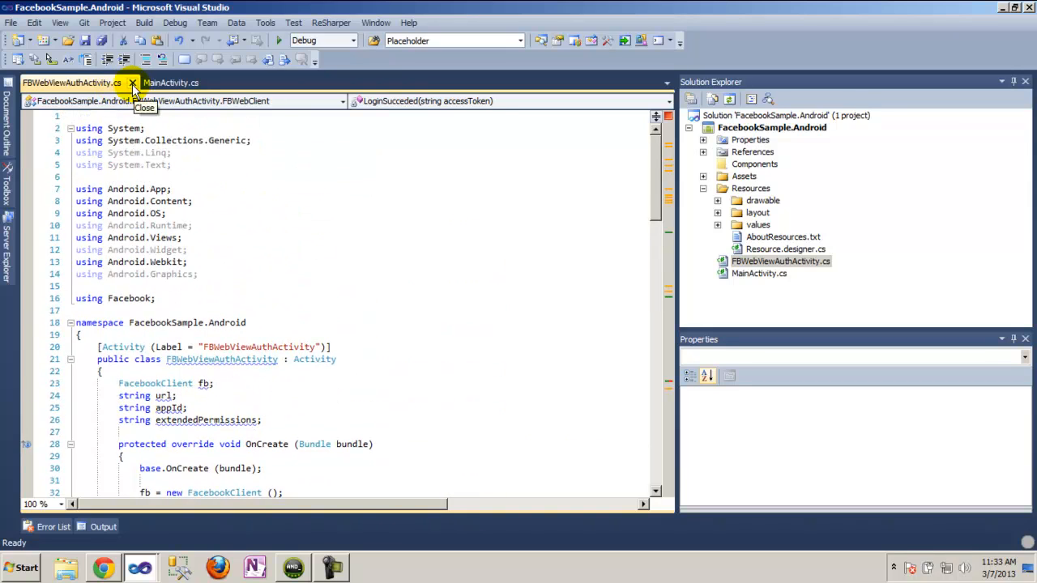
Close FBWebViewAuthActivity.cs and expand the HandlePostHiToWall method that posts "Hi" to the wall
left_click(133, 83)
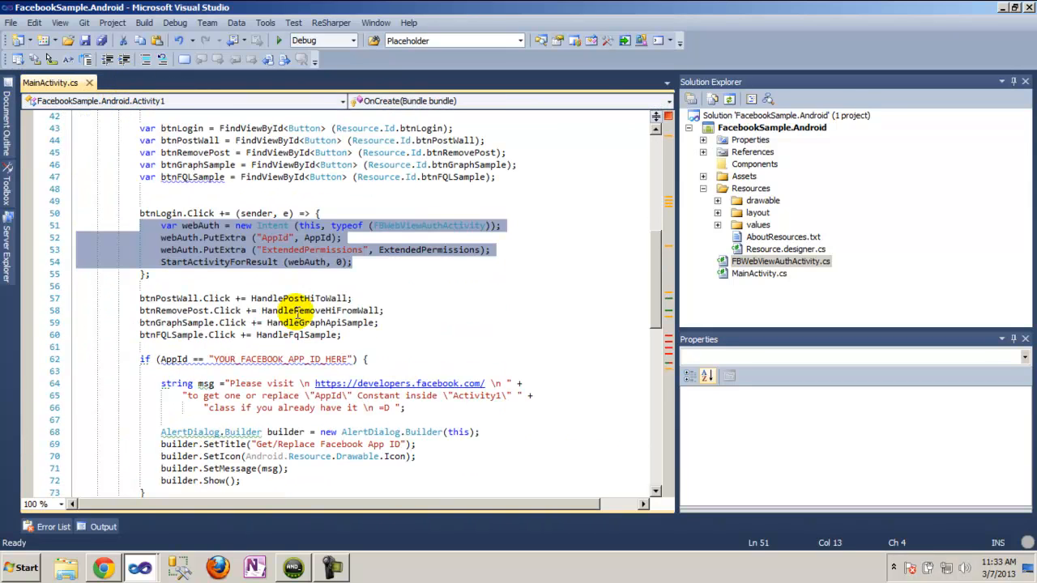
left_click(372, 275)
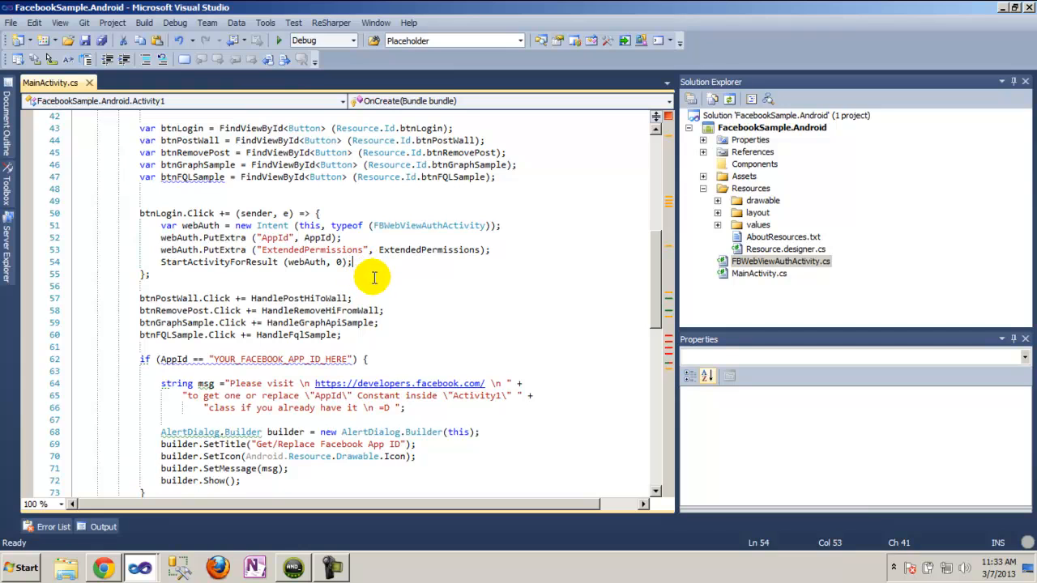
mouse_move(382, 291)
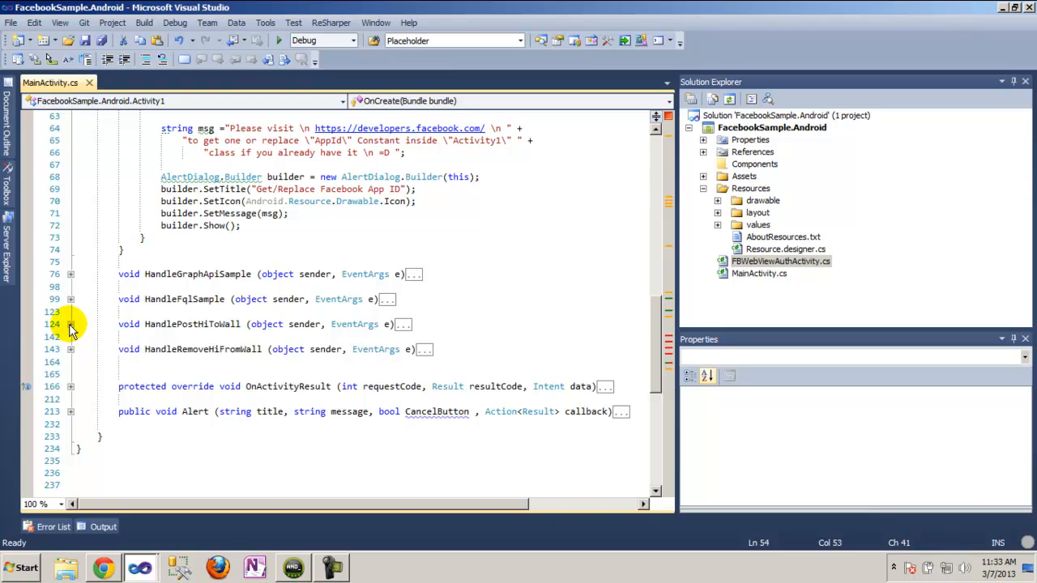
left_click(71, 324)
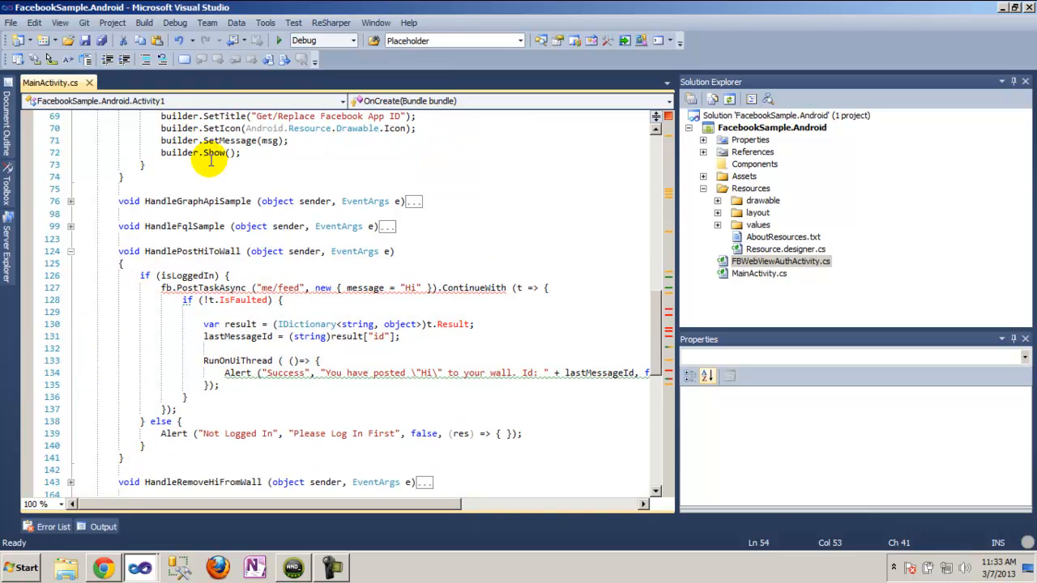
scroll("down", 3)
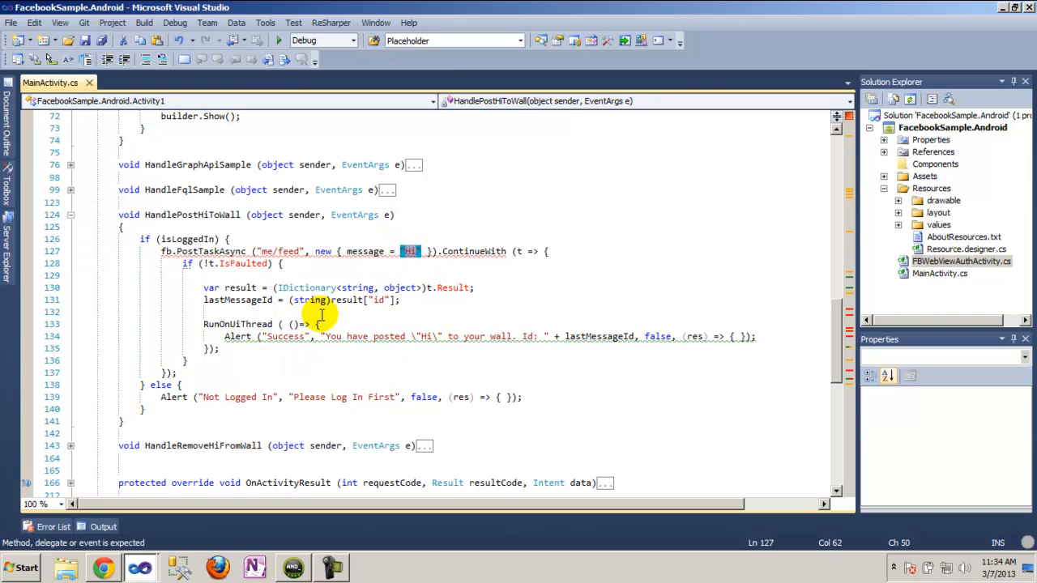
mouse_move(278, 397)
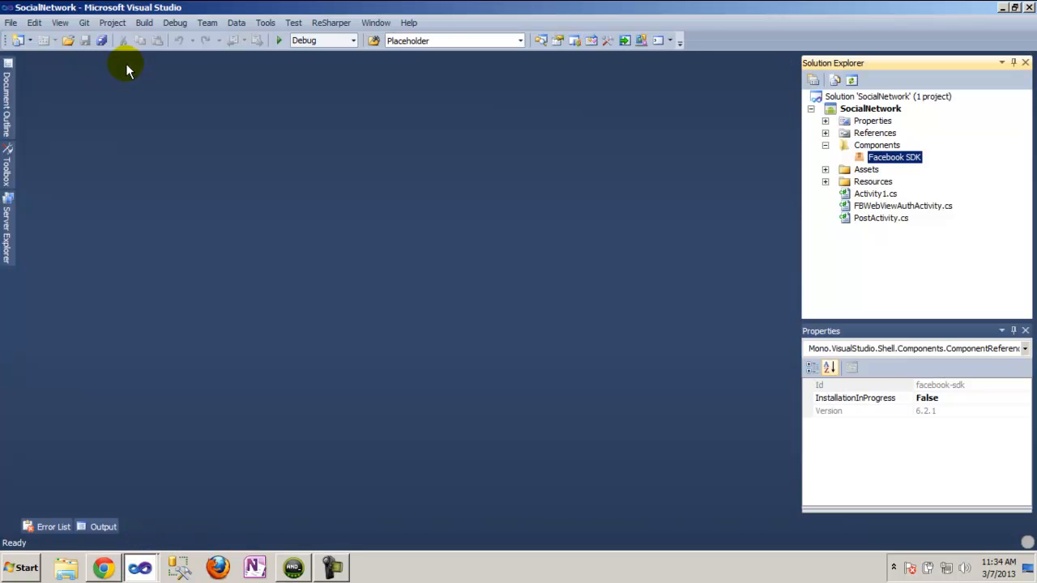
left_click(877, 146)
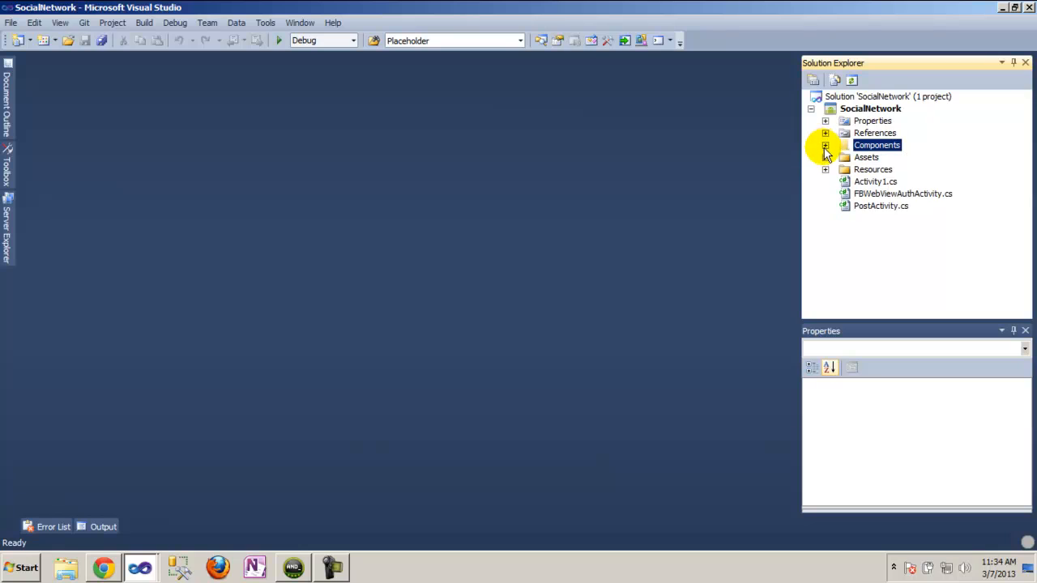
left_click(825, 170)
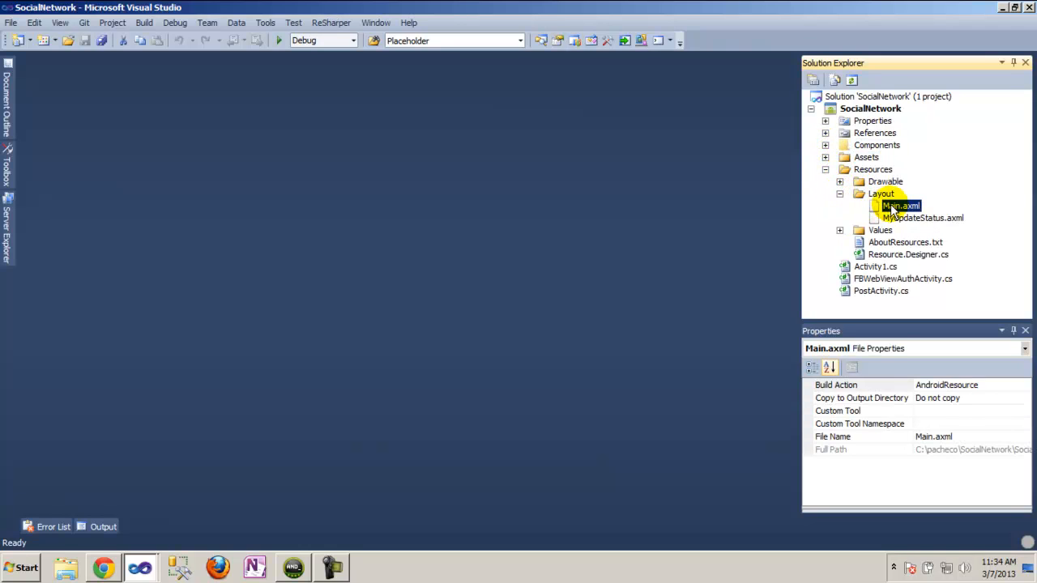
double_click(901, 204)
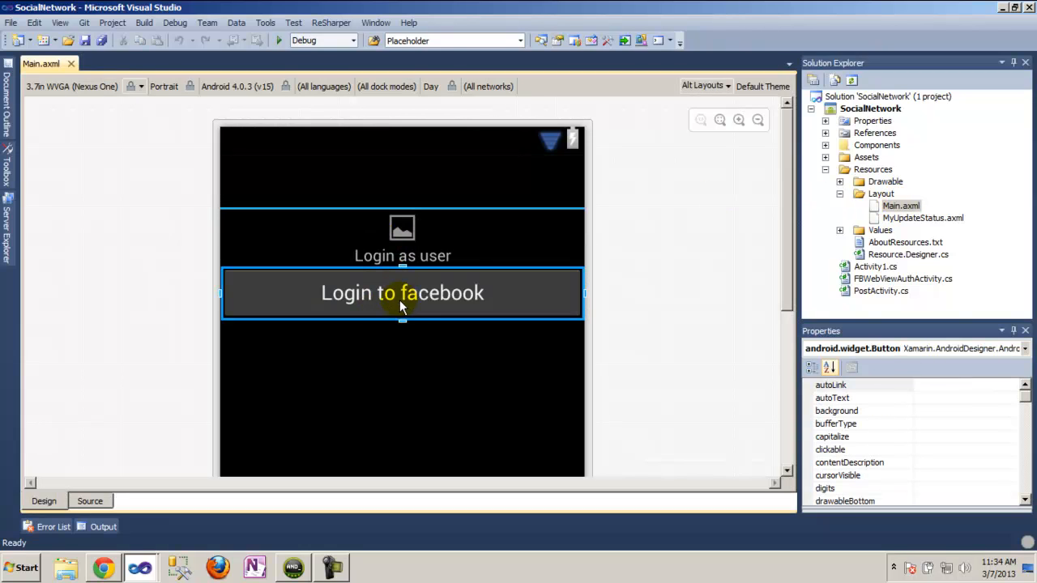
mouse_move(447, 311)
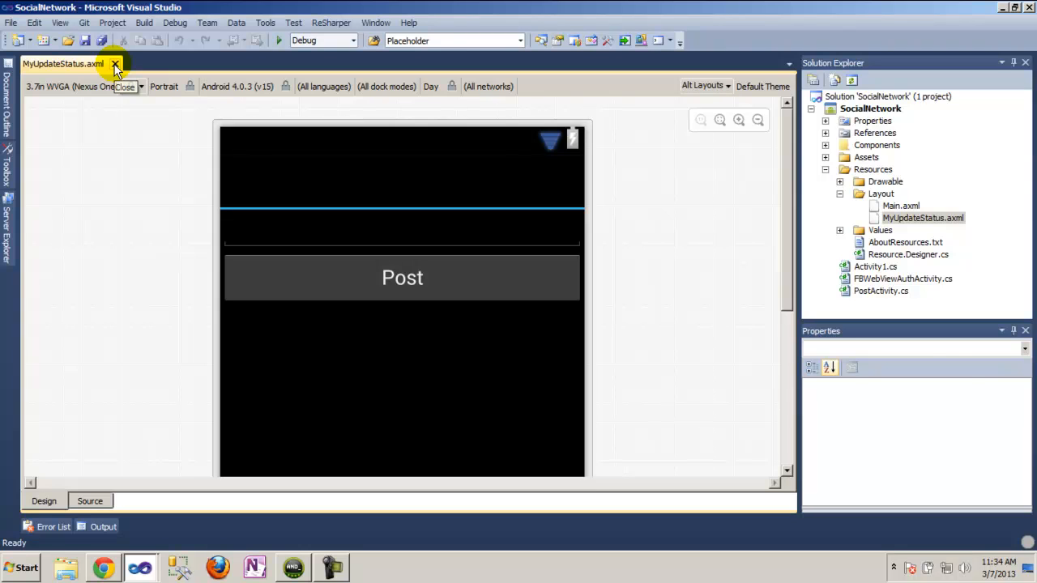
left_click(117, 63)
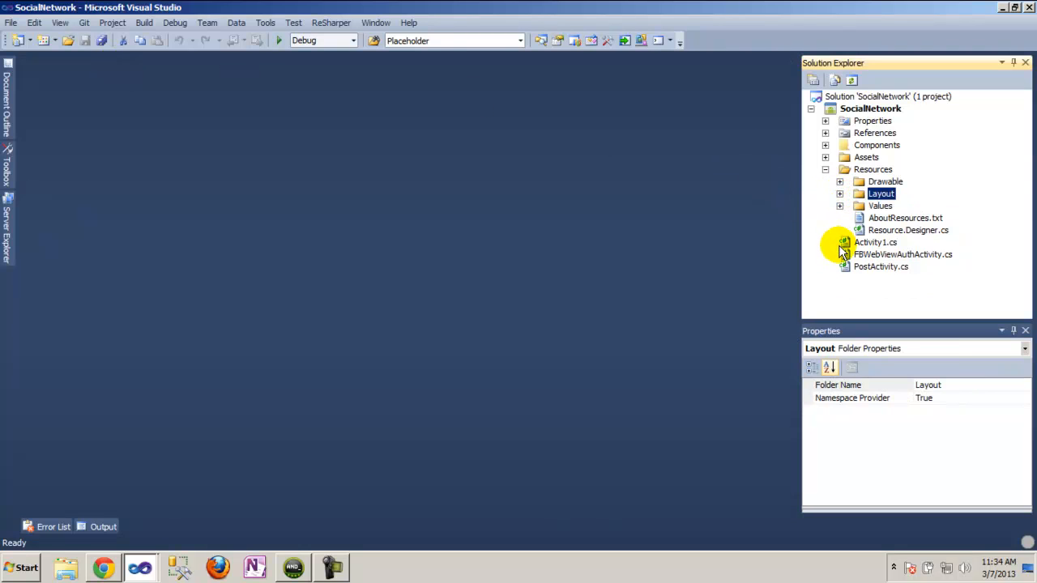
double_click(875, 243)
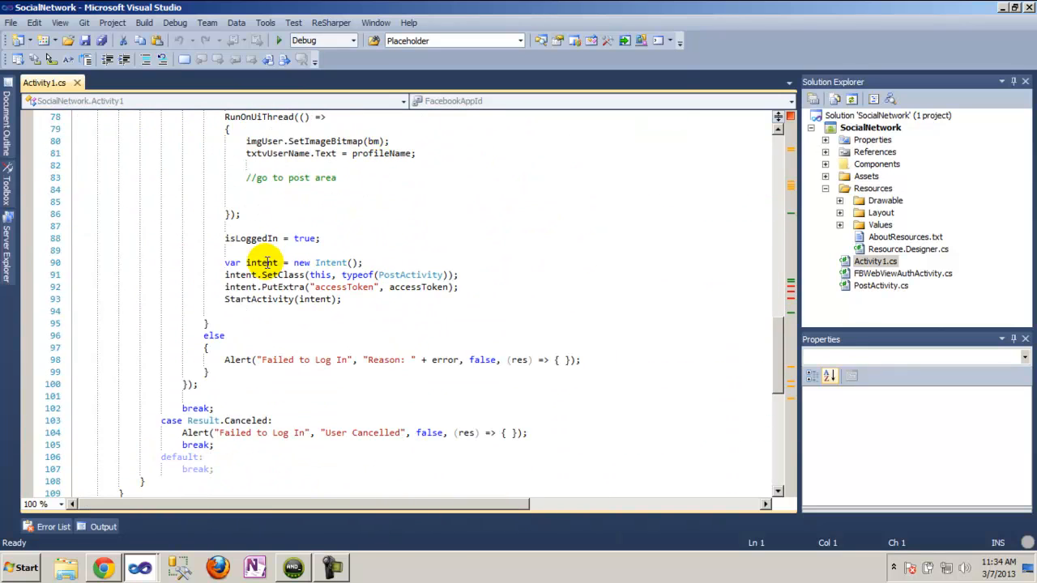
left_click_drag(225, 262, 342, 298)
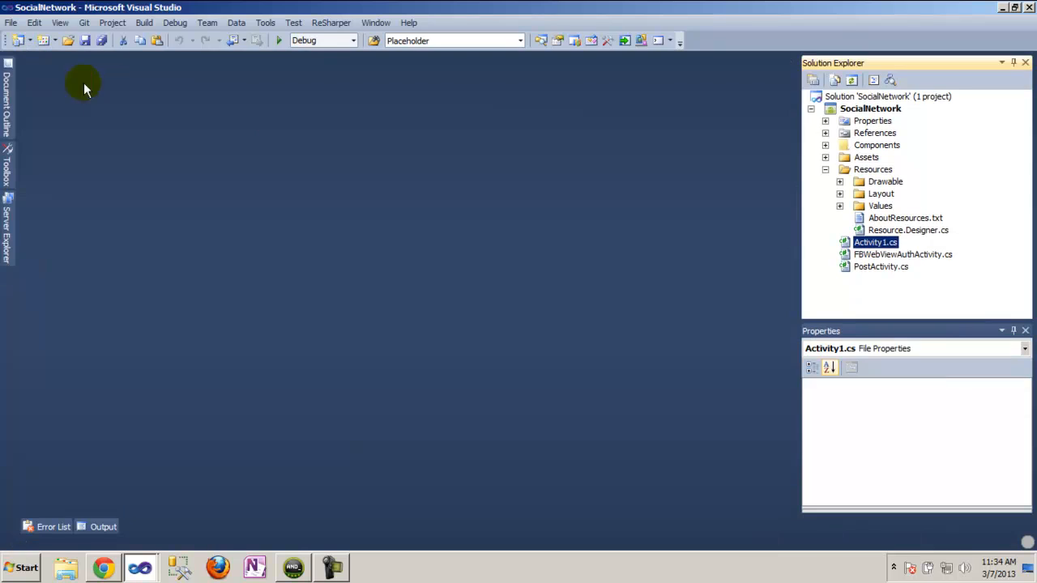
double_click(881, 266)
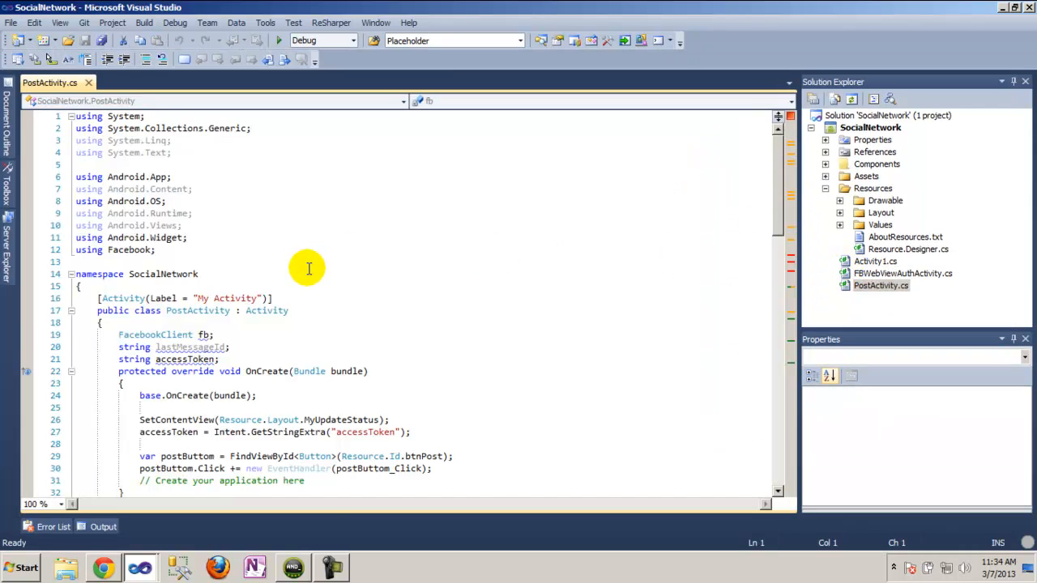
scroll("down", 3)
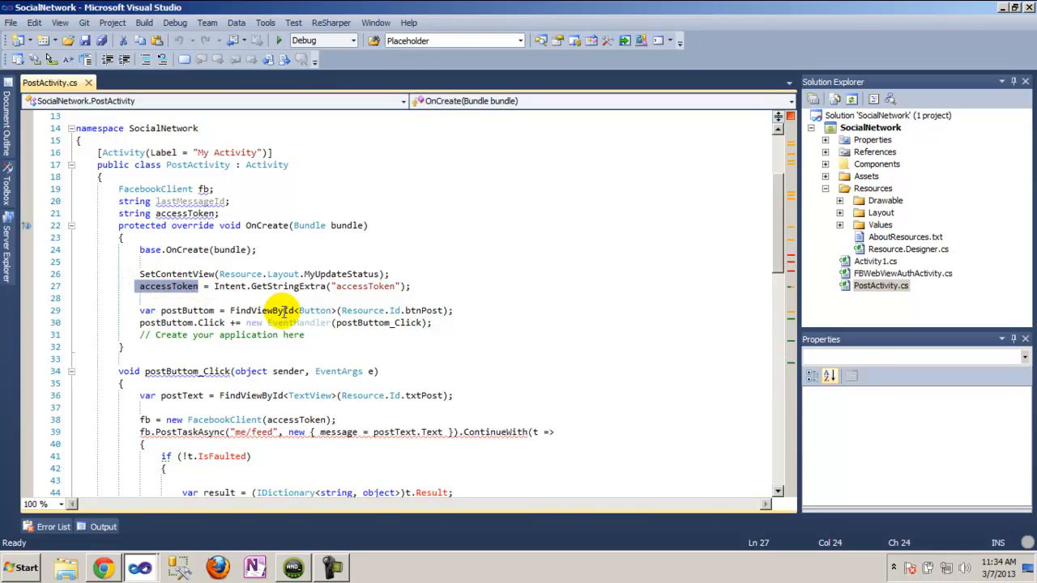
scroll("down", 3)
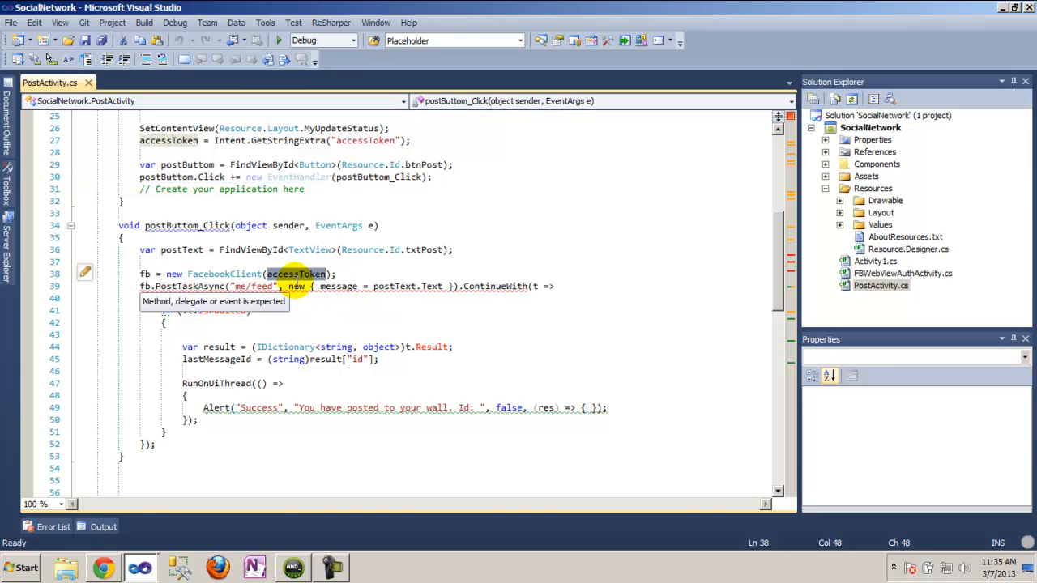
mouse_move(398, 289)
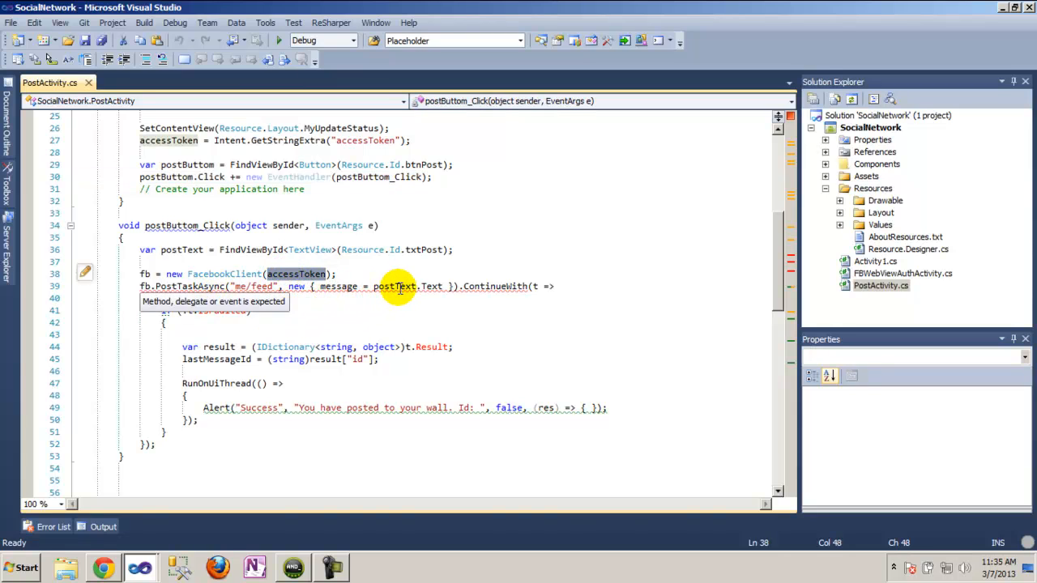
left_click(397, 311)
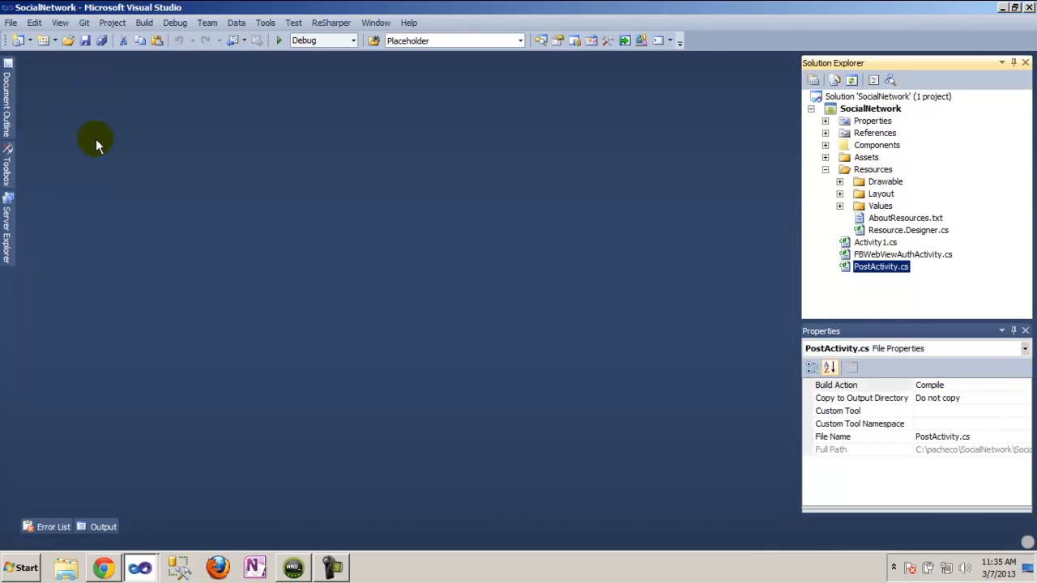
mouse_move(278, 41)
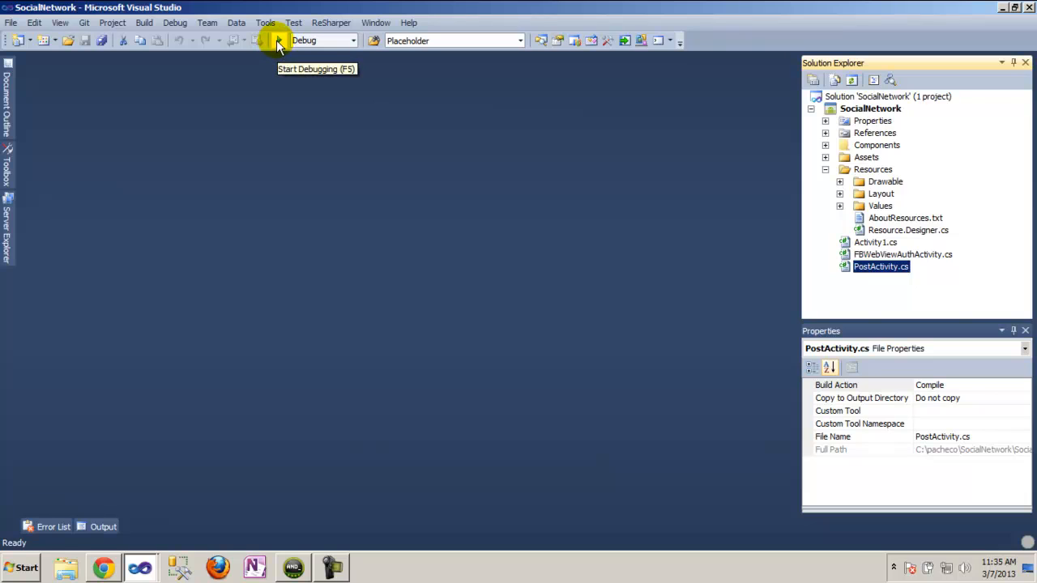
Start debugging the SocialNetwork app so it deploys to the Android emulator
left_click(277, 40)
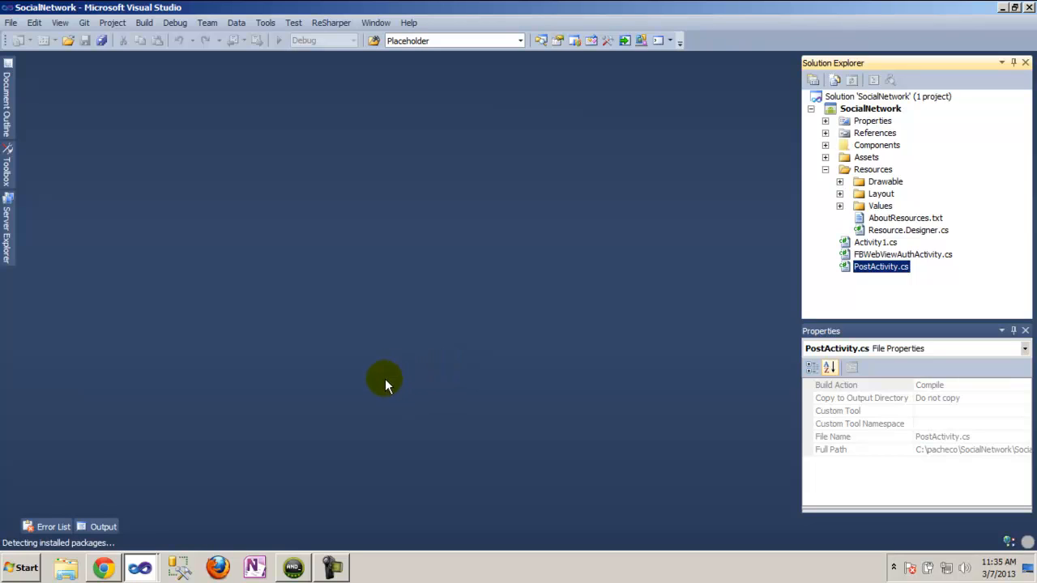
mouse_move(380, 381)
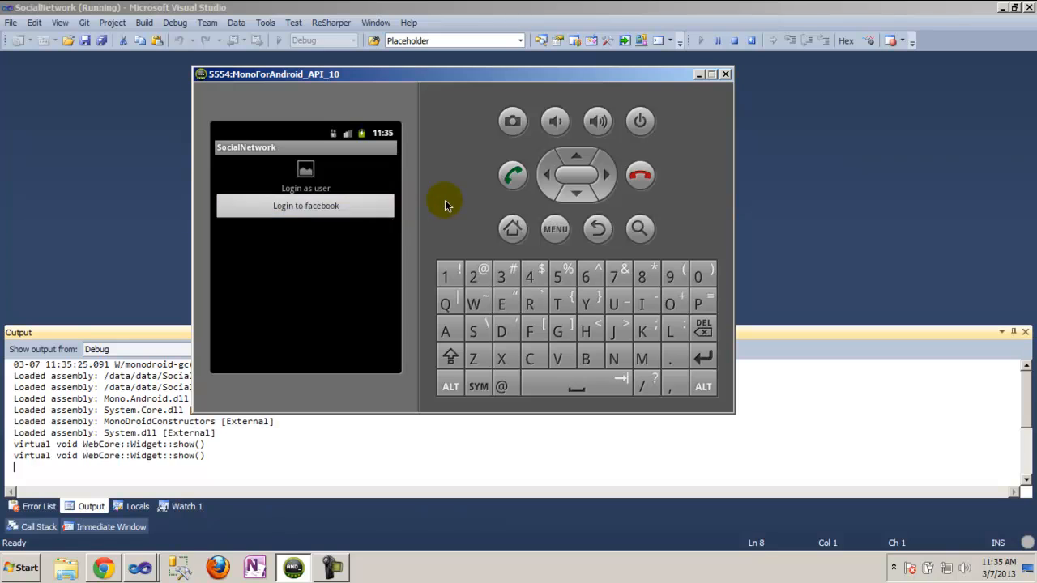
Tap 'Login to facebook' and complete Facebook's sign-in page until the Success page appears
left_click(304, 204)
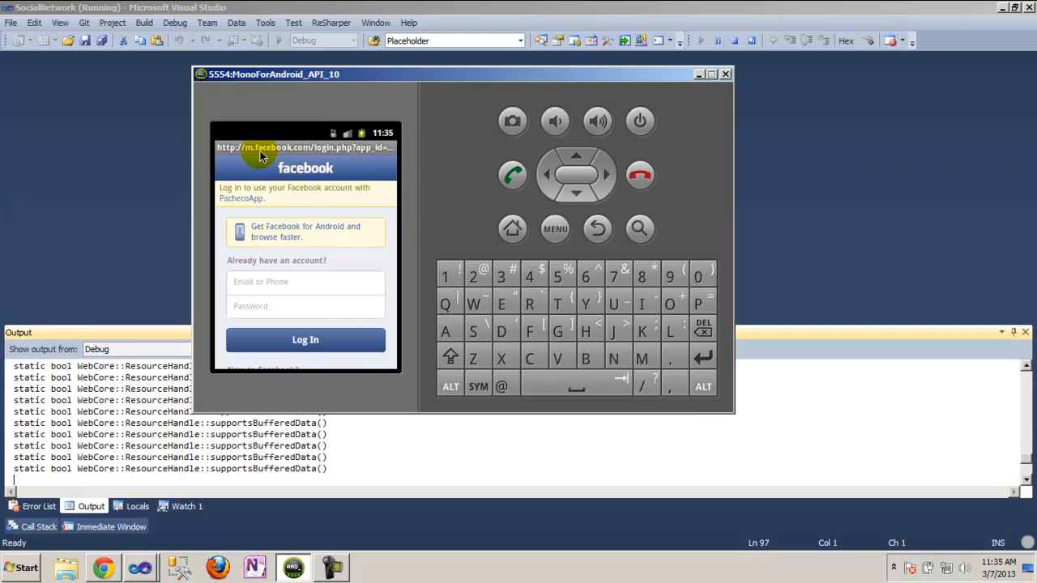
left_click(304, 281)
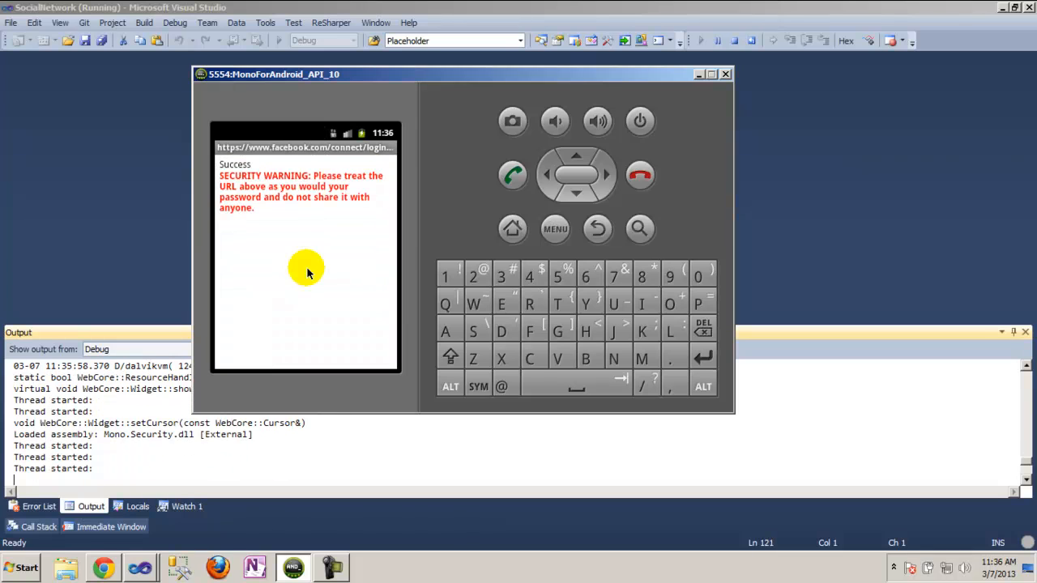
left_click(332, 567)
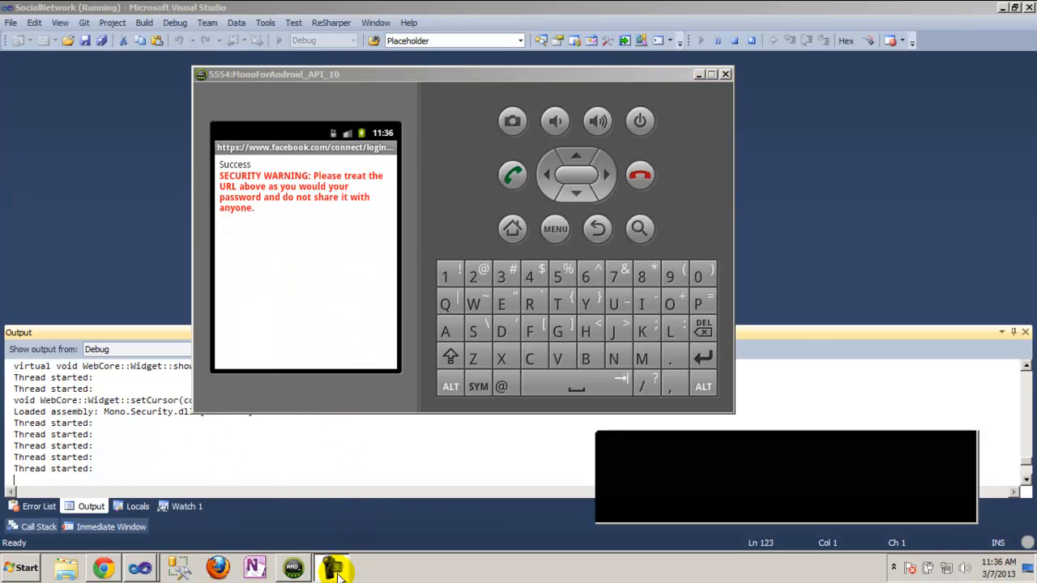
left_click(332, 567)
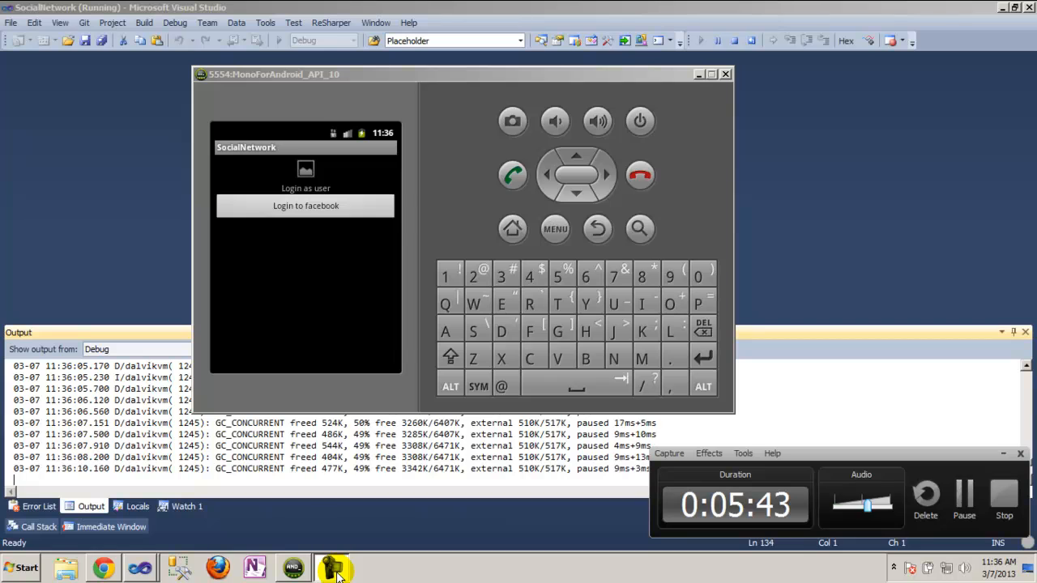
Post the message 'hello' to the Facebook wall and dismiss the Success dialog
left_click(305, 204)
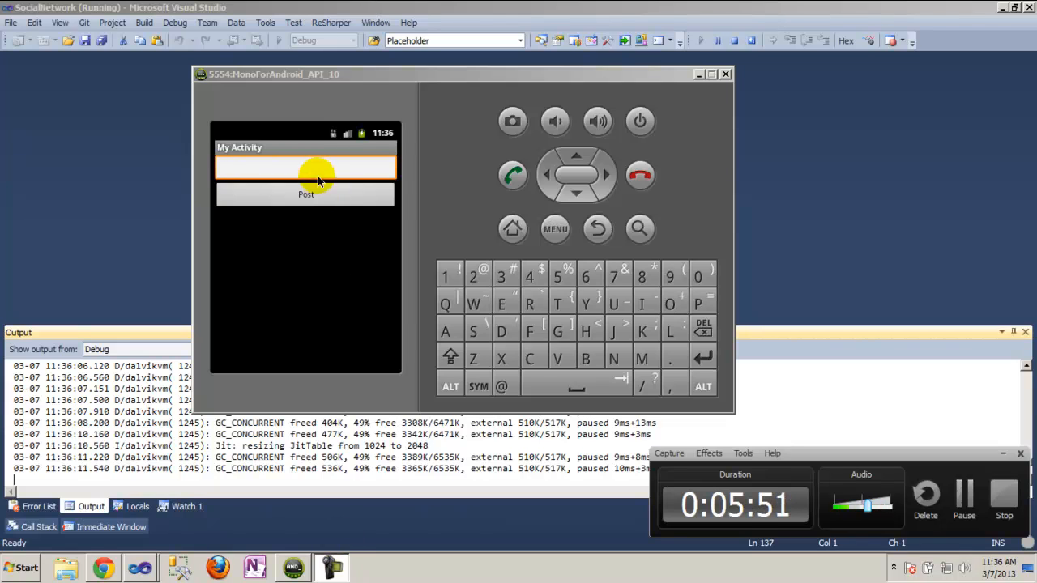
left_click(306, 166)
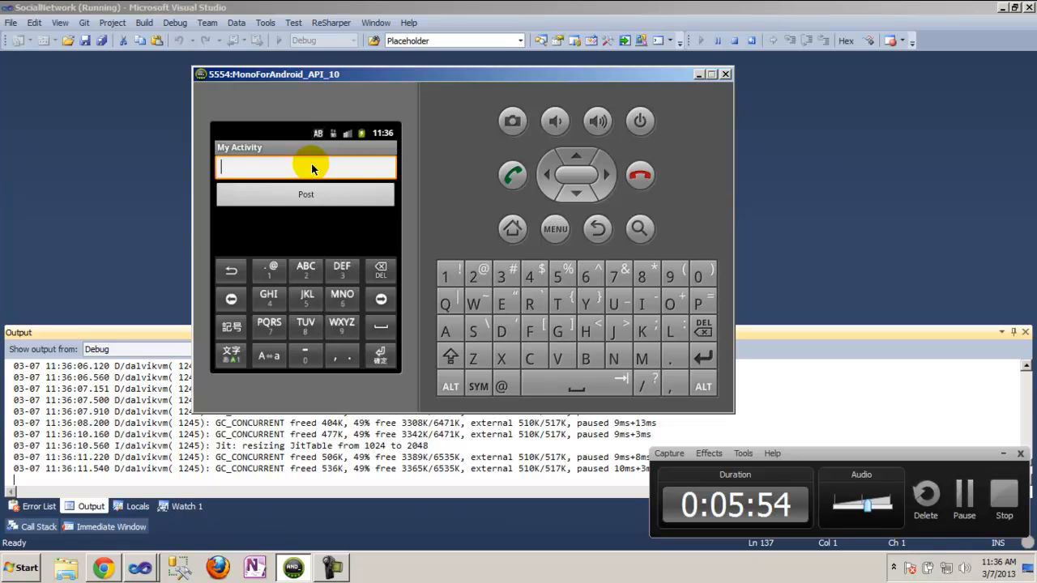
type("hello")
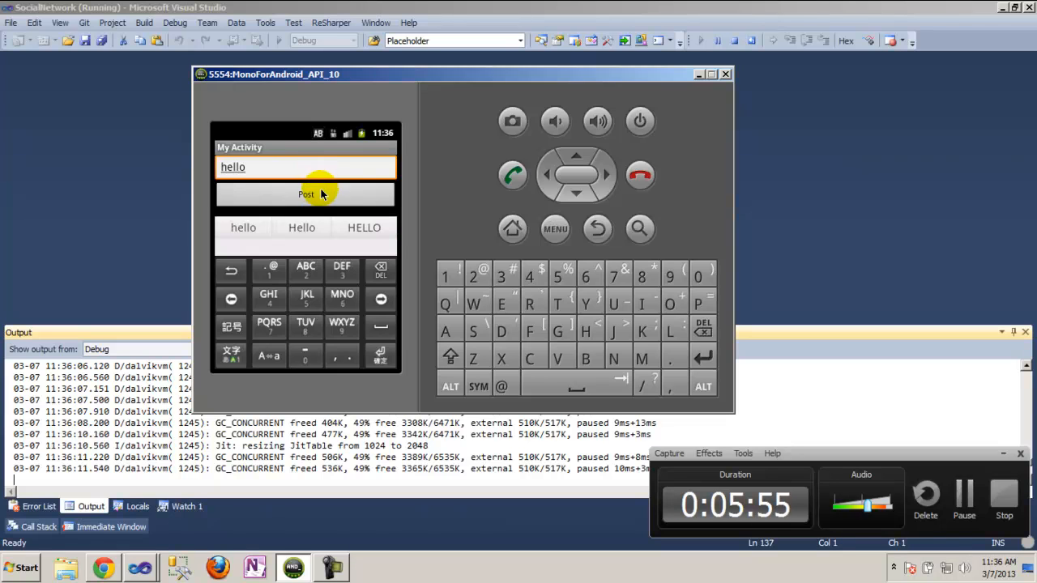
left_click(304, 194)
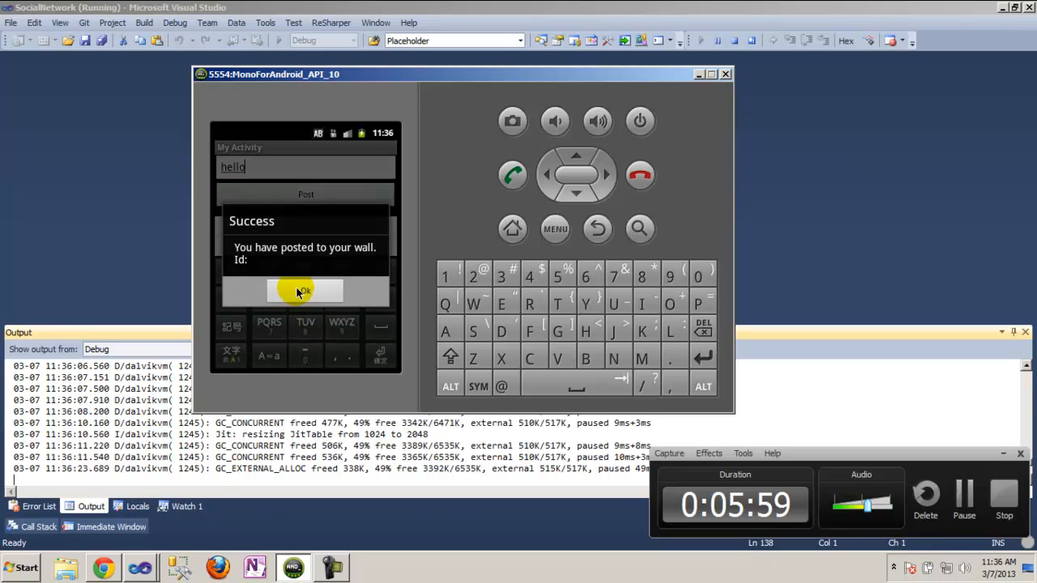
left_click(304, 291)
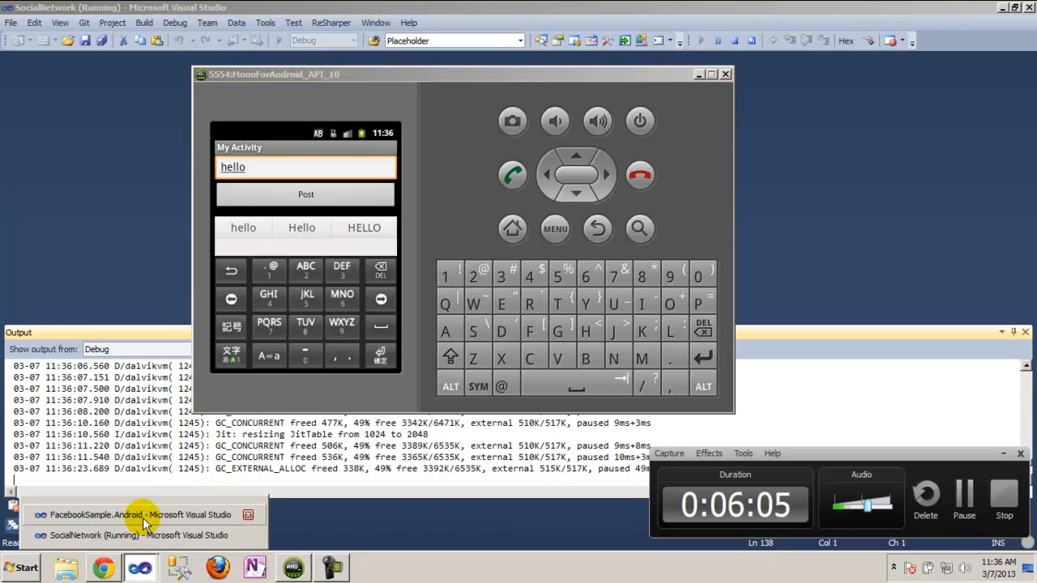
Show FacebookSample.Android's MainActivity.cs and highlight its AppId placeholder and user_about_me permission
left_click(129, 515)
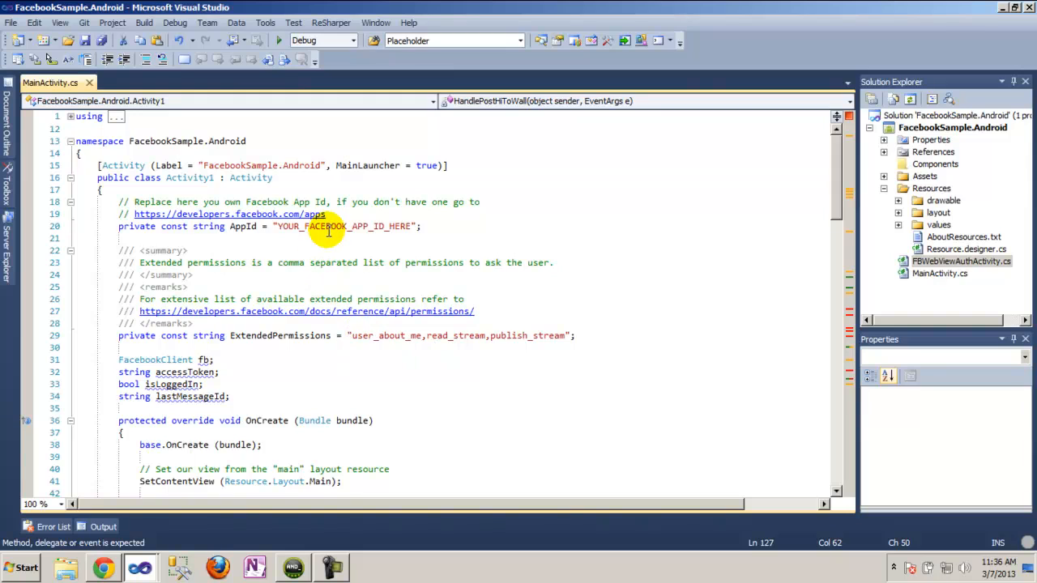
double_click(340, 227)
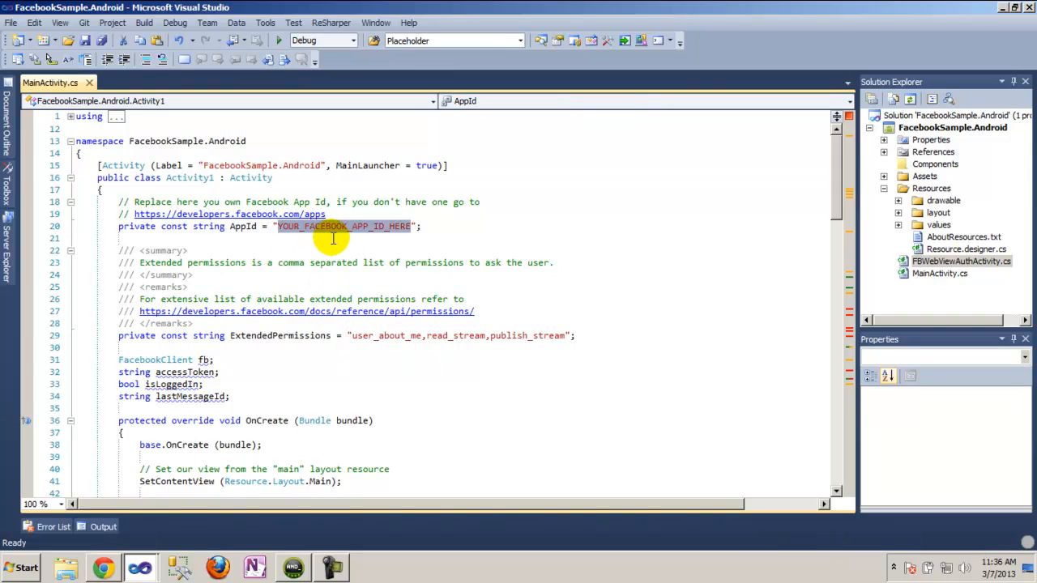
mouse_move(457, 333)
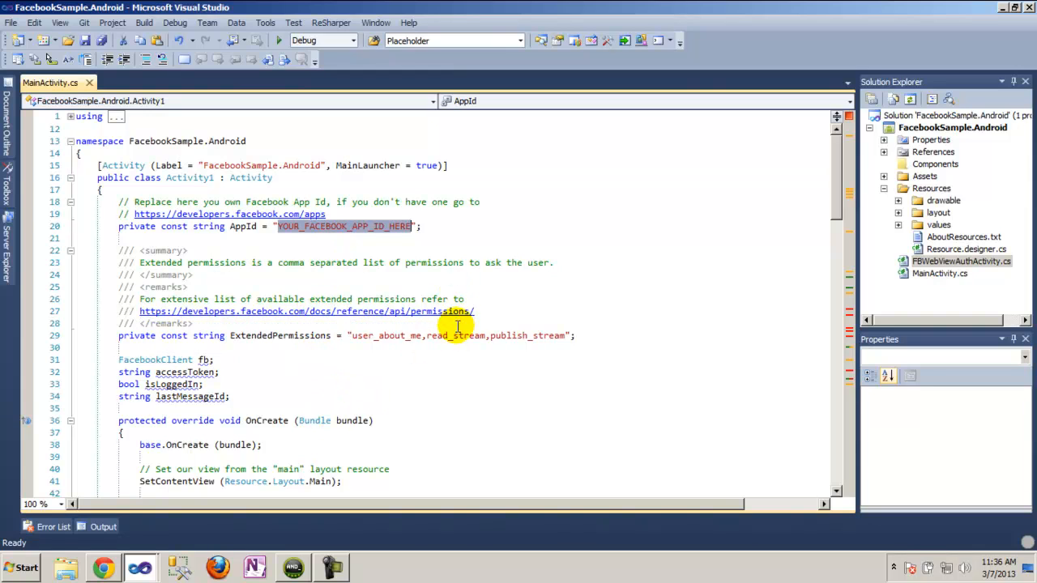
double_click(379, 335)
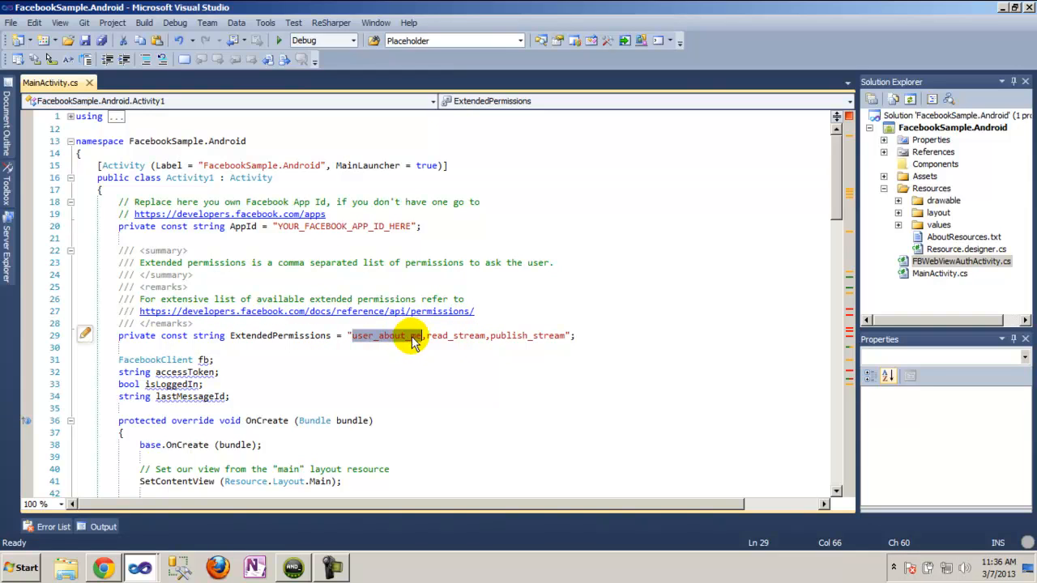
mouse_move(418, 343)
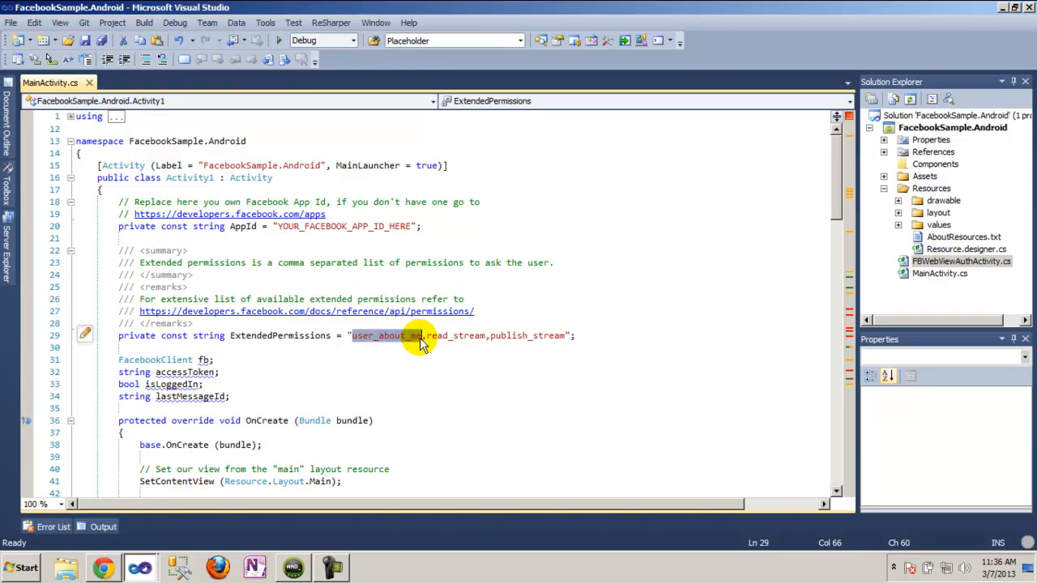